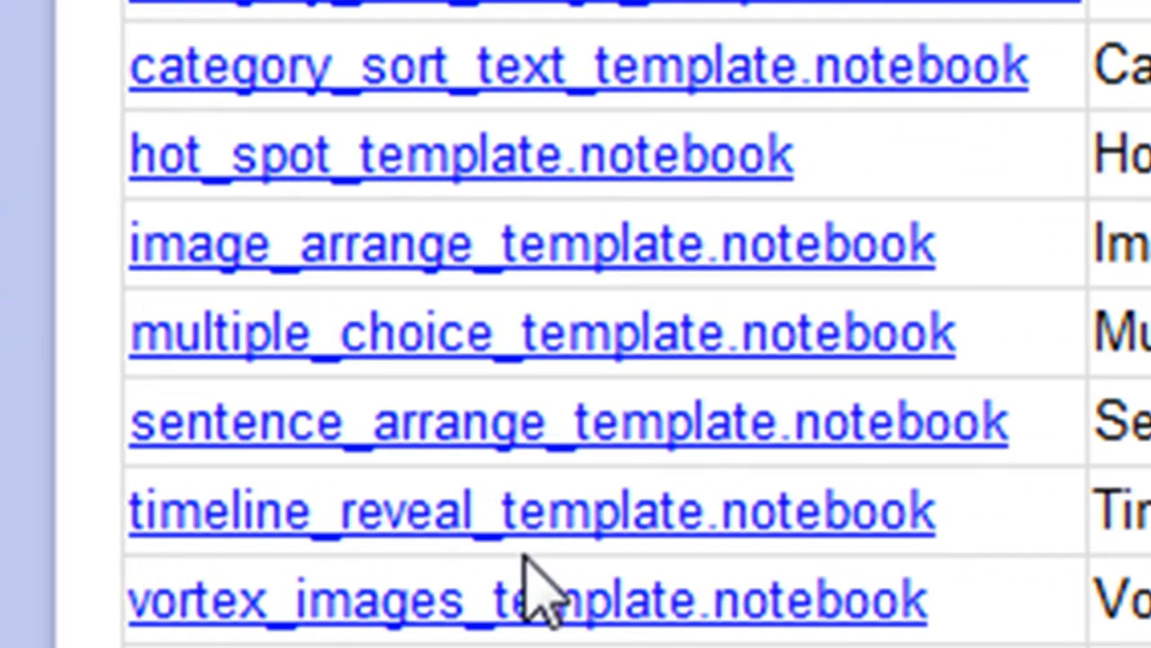
pyautogui.moveTo(525, 585)
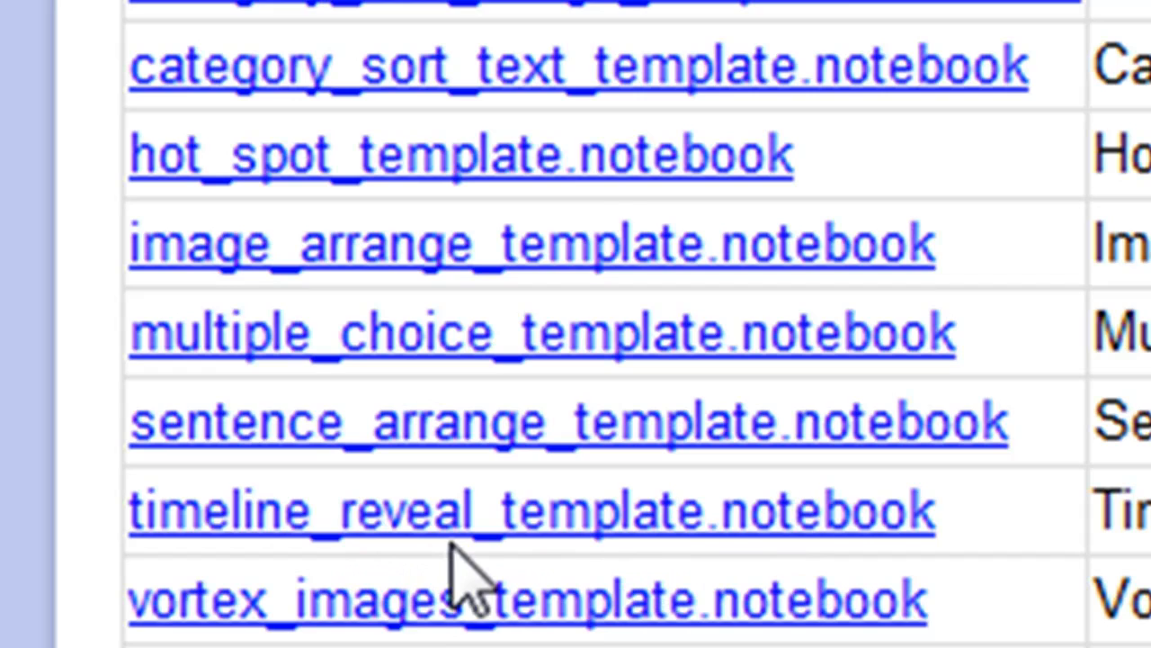
pyautogui.moveTo(423, 597)
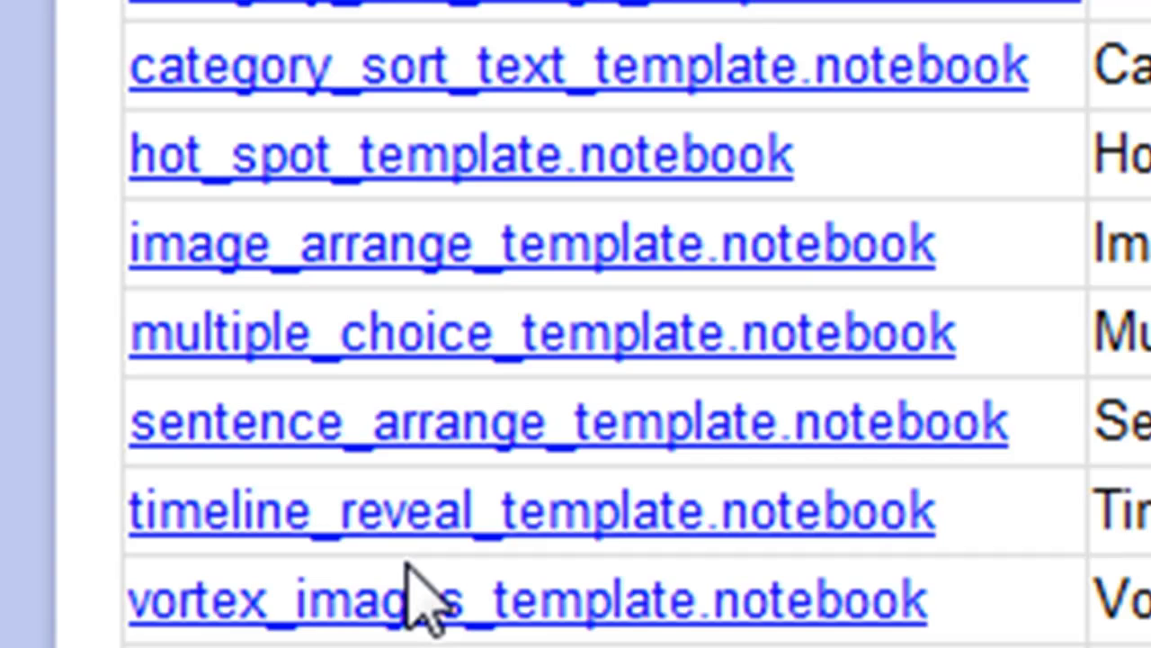
pyautogui.moveTo(423, 598)
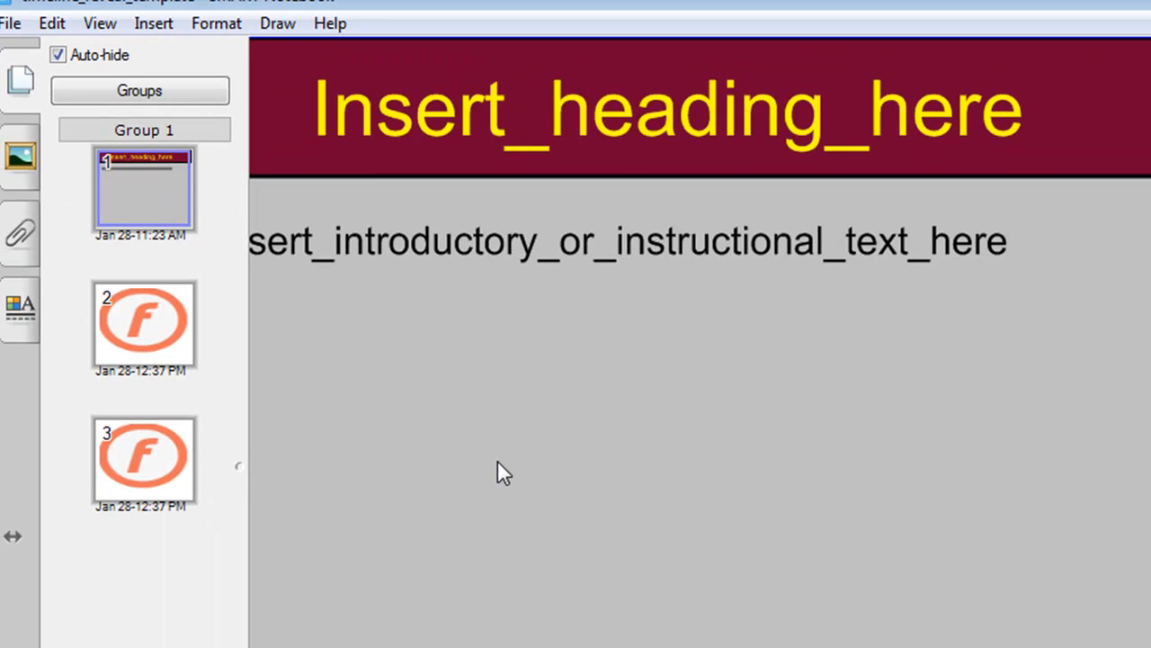
pyautogui.moveTo(148, 202)
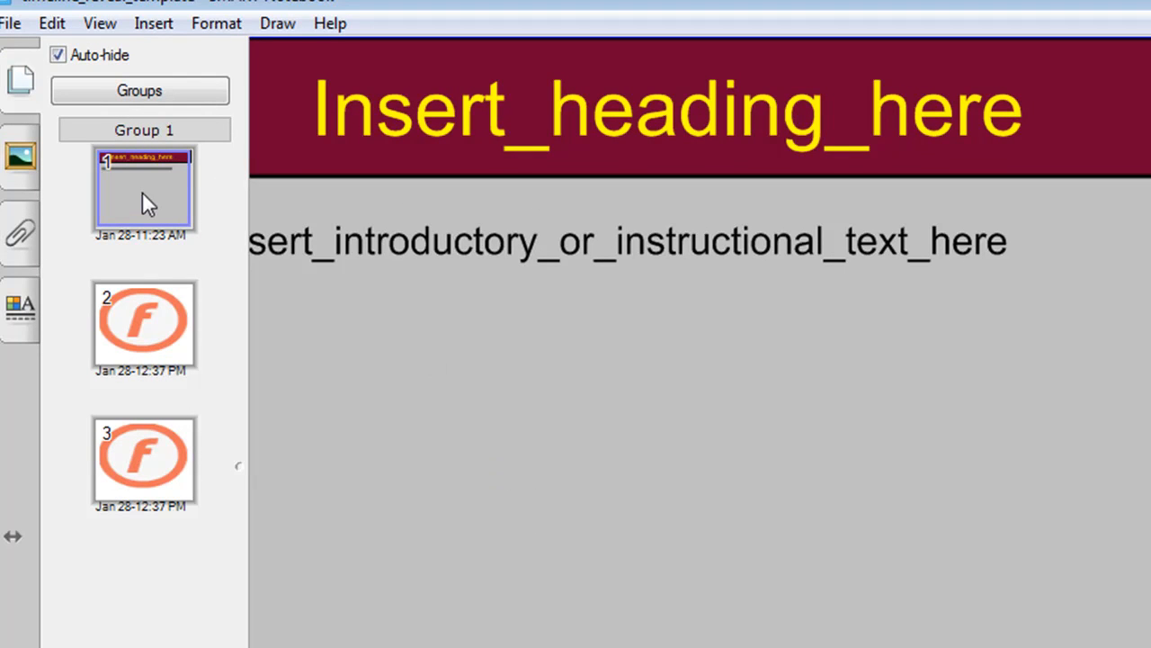
pyautogui.moveTo(562, 119)
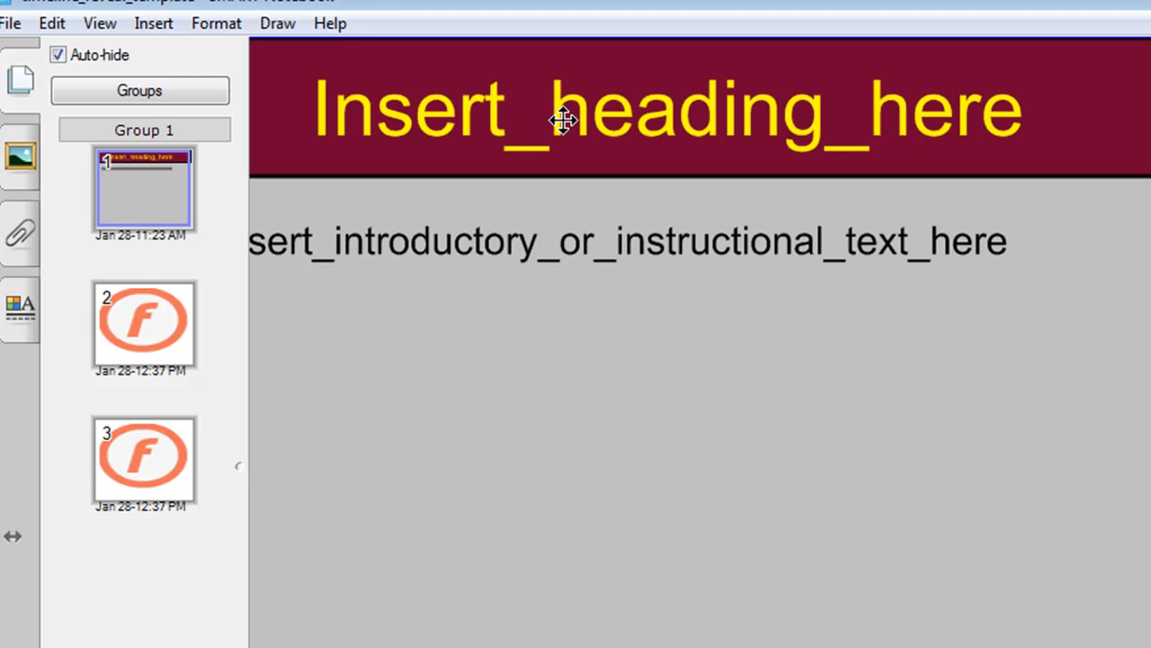
# Select the heading and introductory text, then go to page 2 with the ten-date timeline.
pyautogui.doubleClick(561, 108)
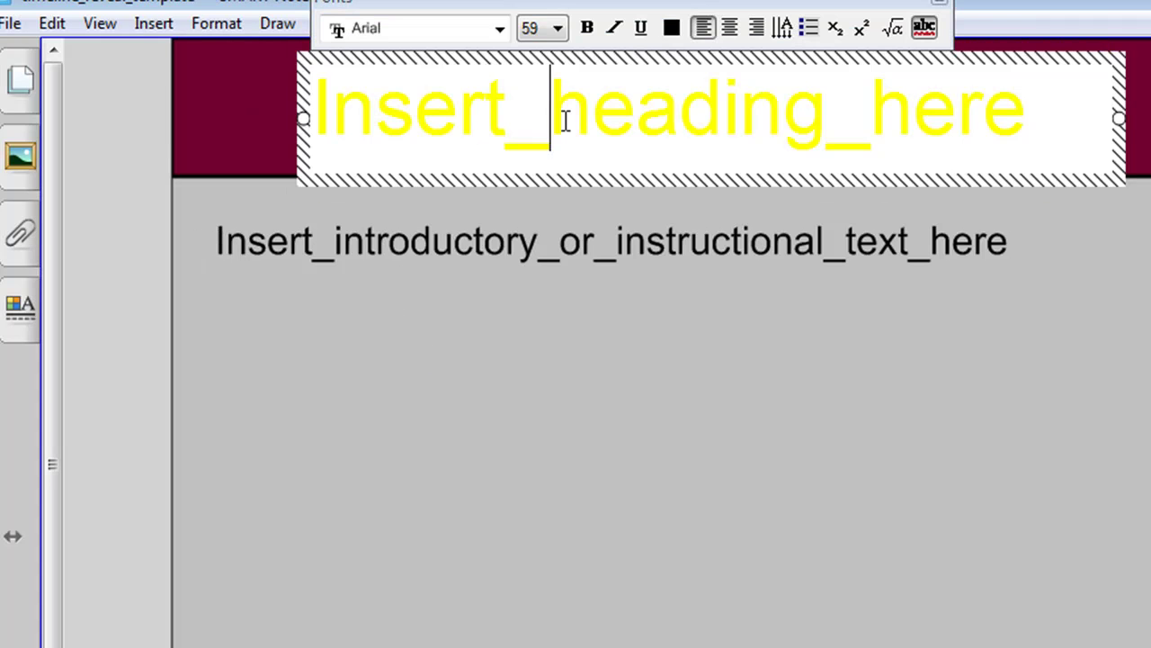
pyautogui.tripleClick(567, 108)
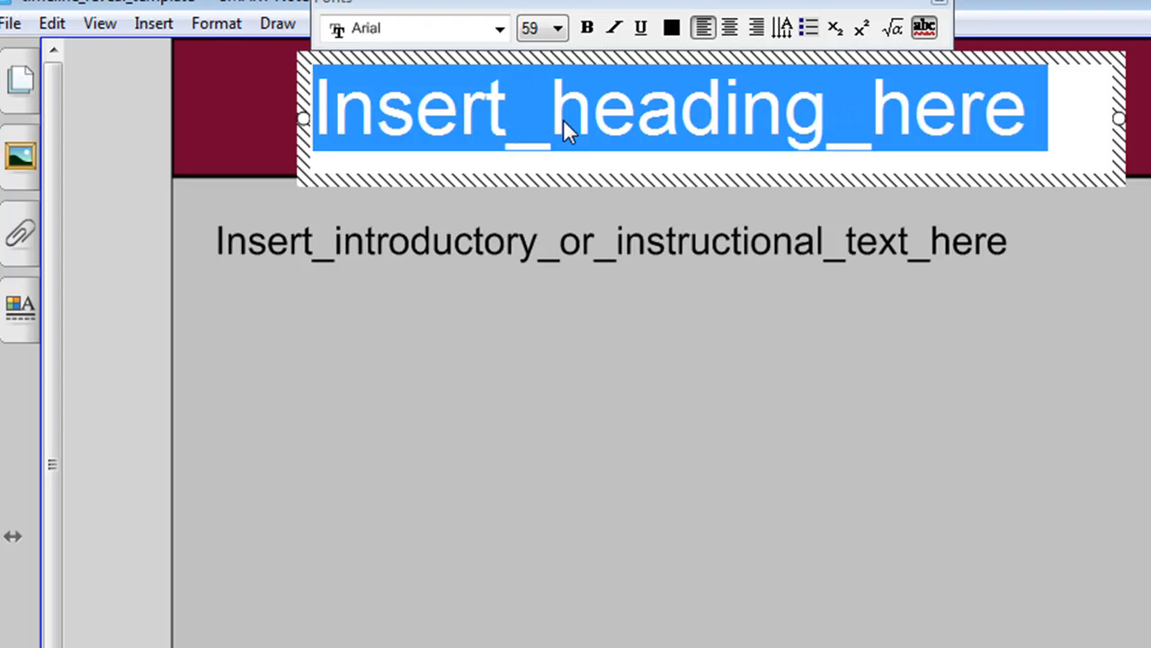
pyautogui.moveTo(558, 223)
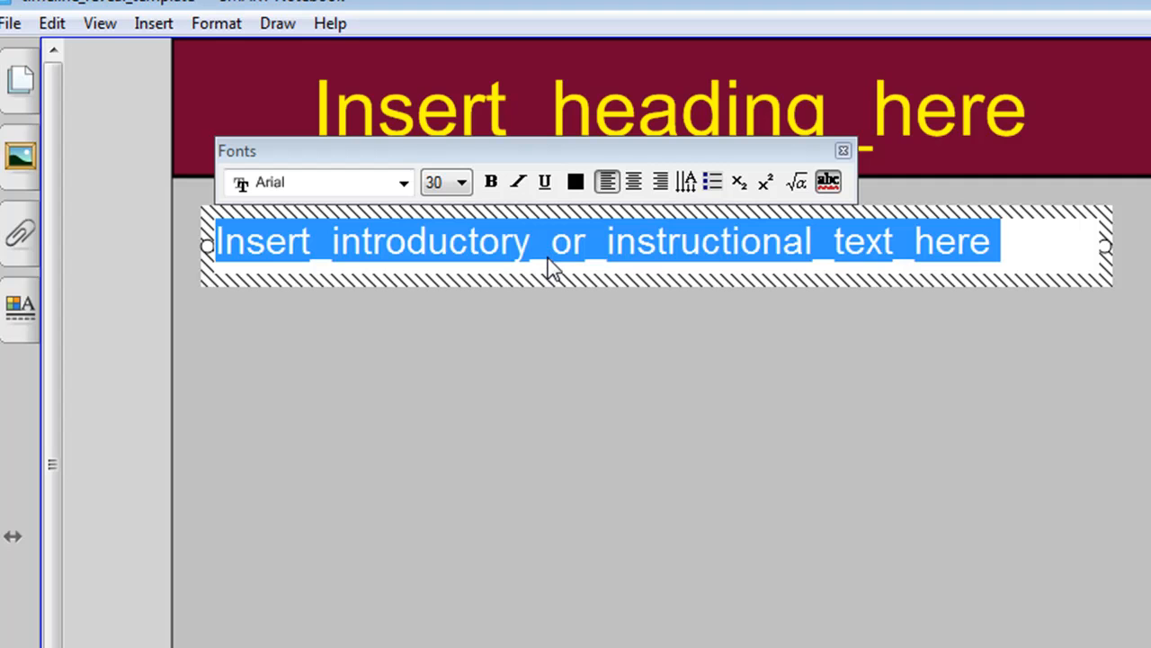
pyautogui.moveTo(638, 266)
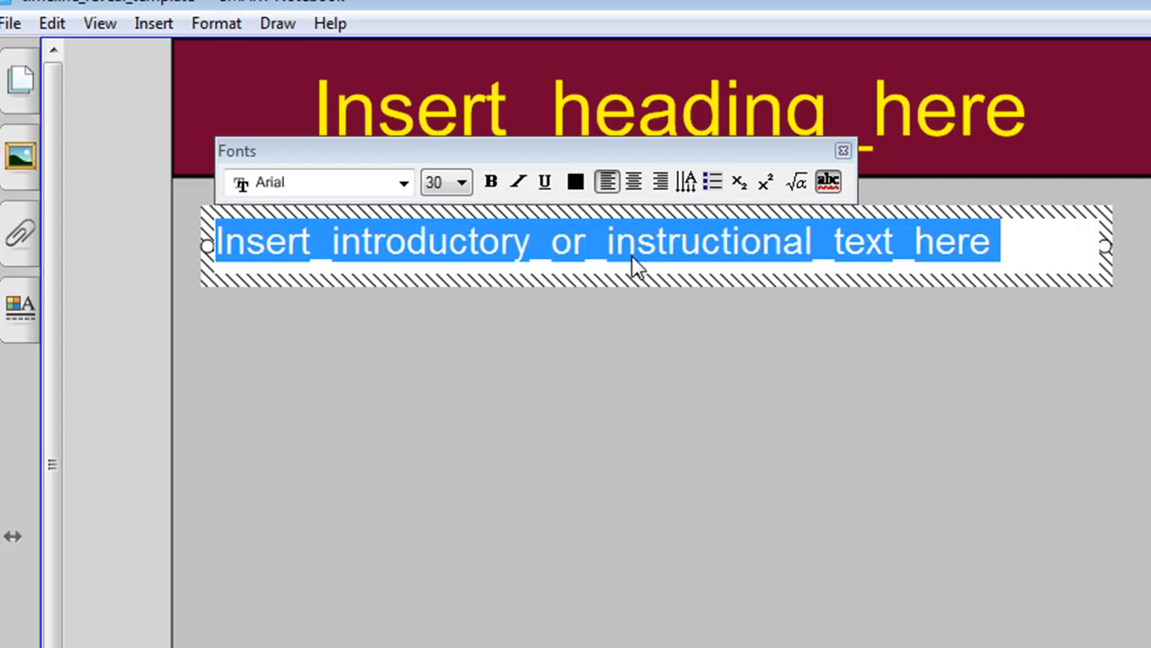
pyautogui.moveTo(655, 259)
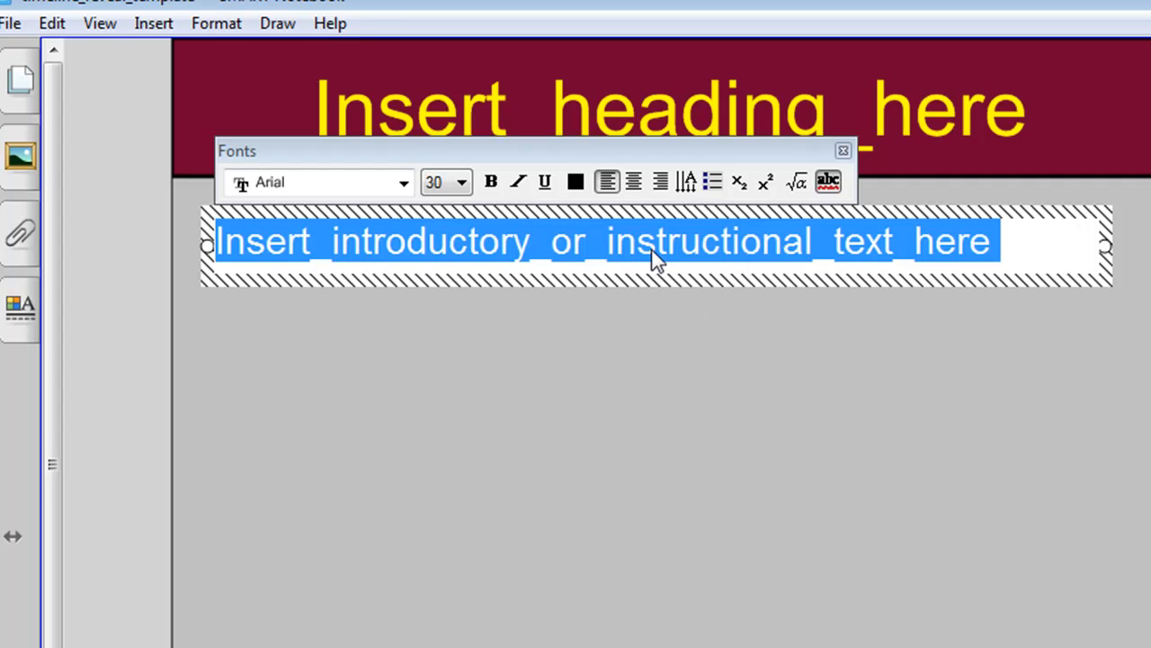
pyautogui.click(22, 79)
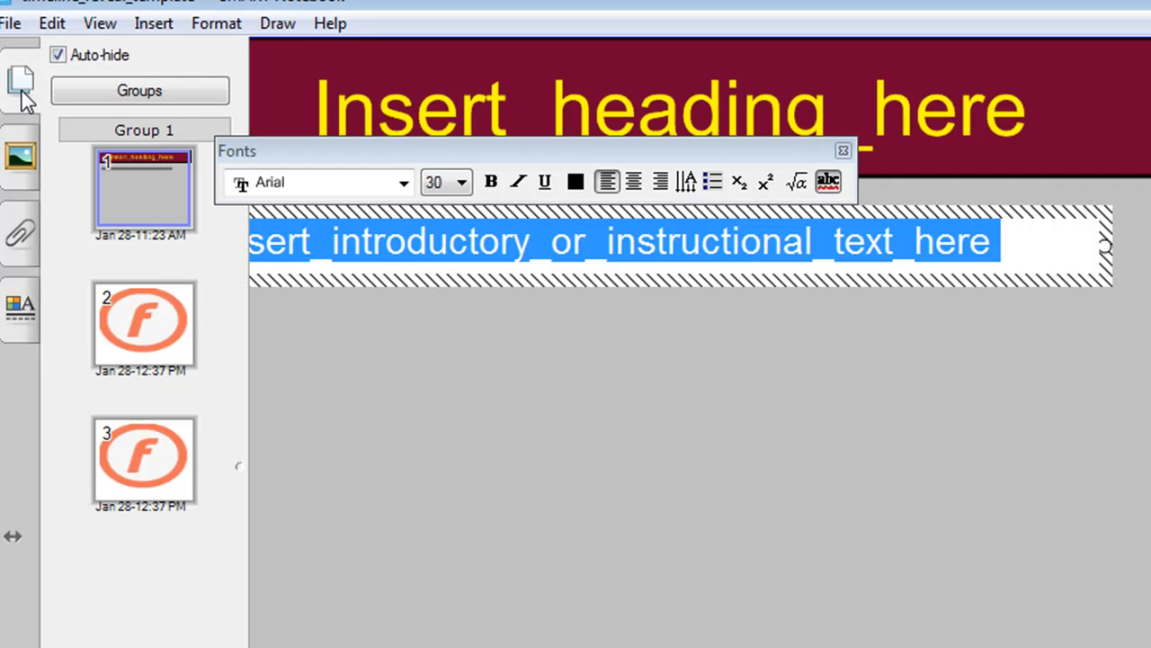
pyautogui.moveTo(399, 396)
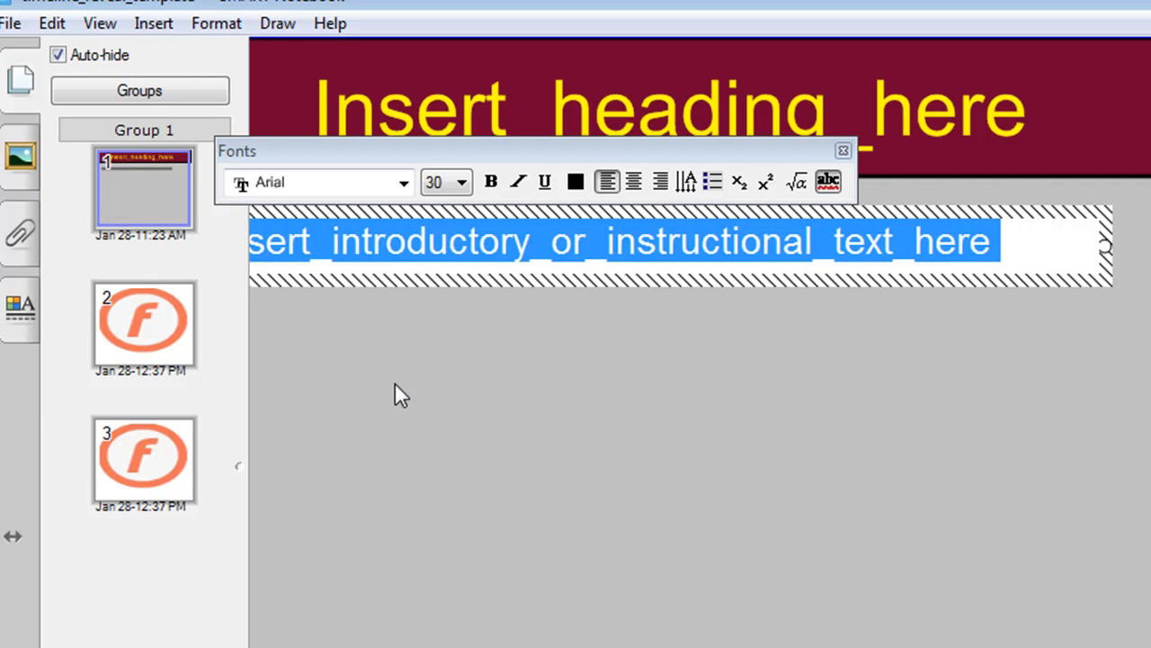
pyautogui.moveTo(144, 324)
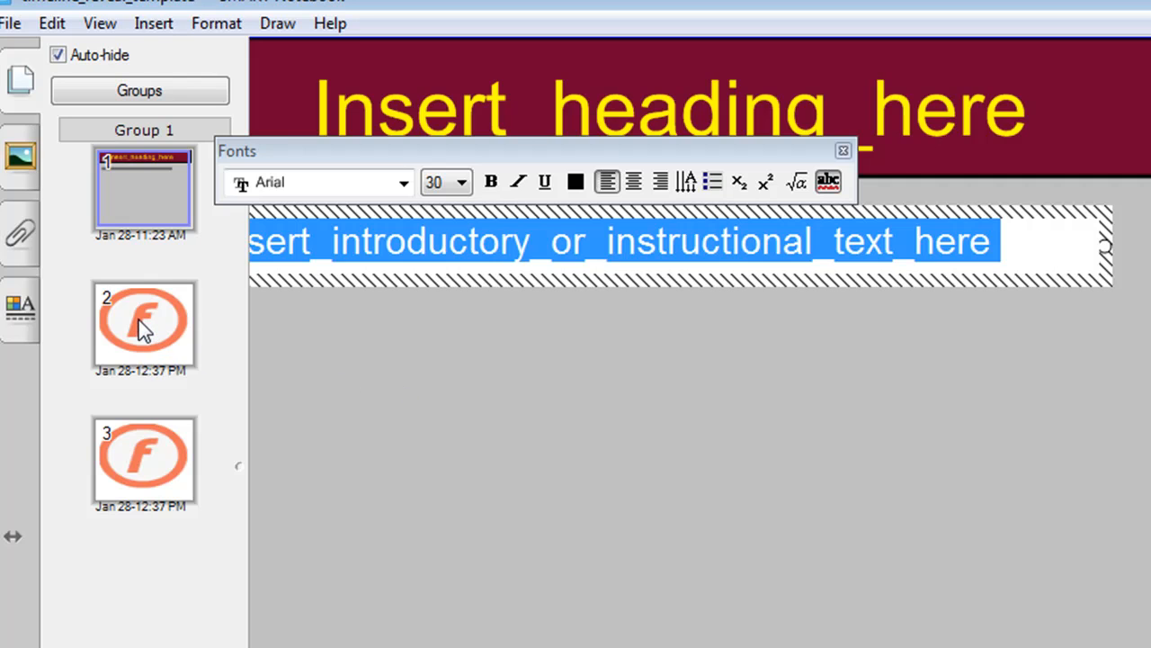
pyautogui.click(144, 322)
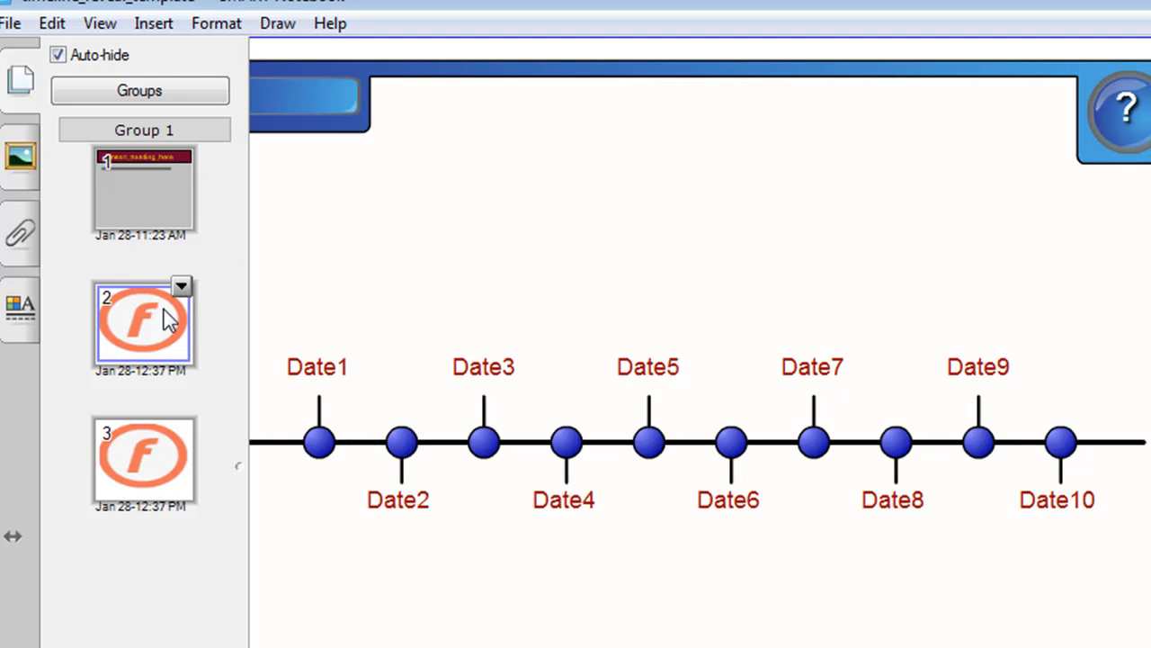
pyautogui.moveTo(716, 318)
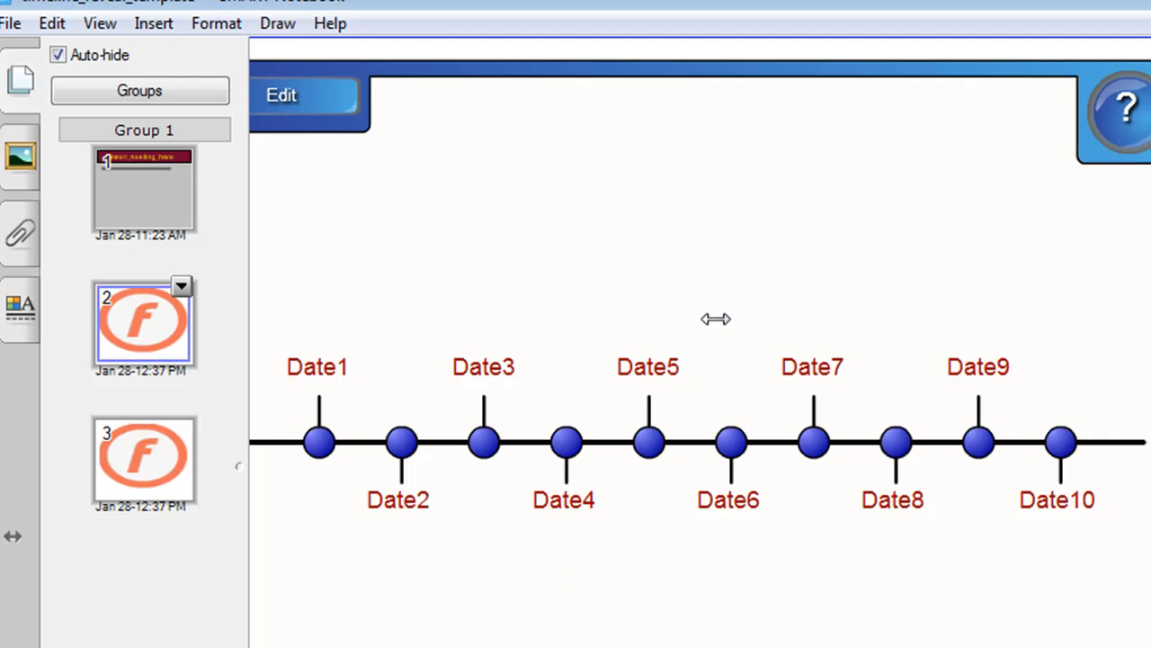
pyautogui.moveTo(158, 468)
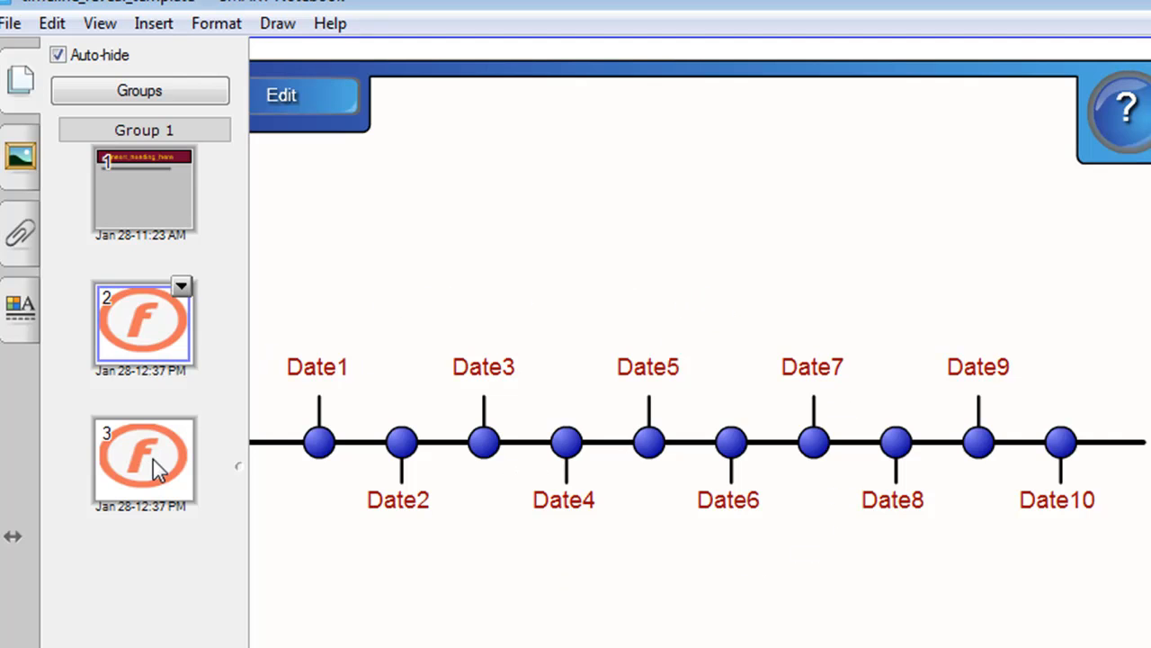
pyautogui.click(144, 458)
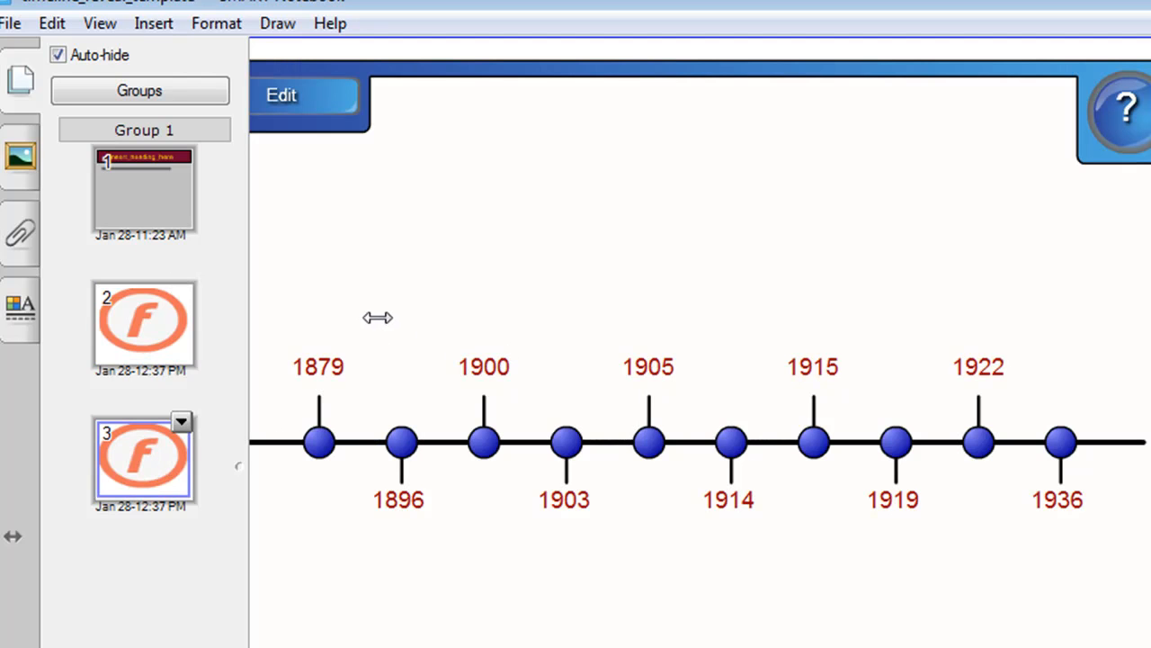
pyautogui.moveTo(340, 240)
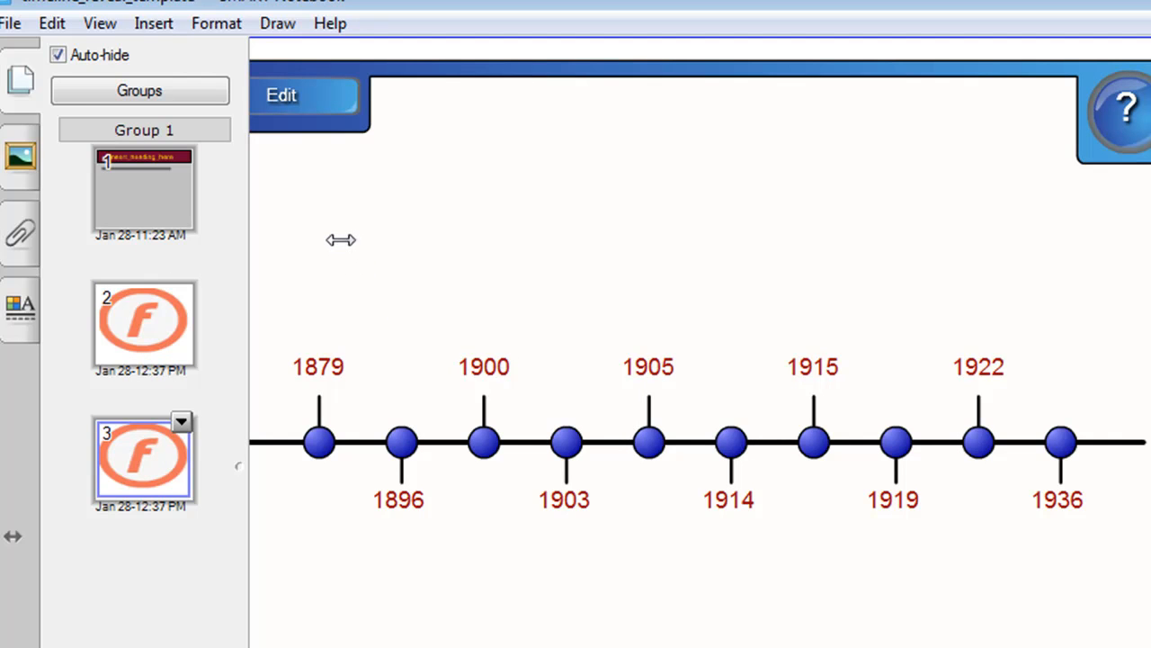
pyautogui.moveTo(324, 453)
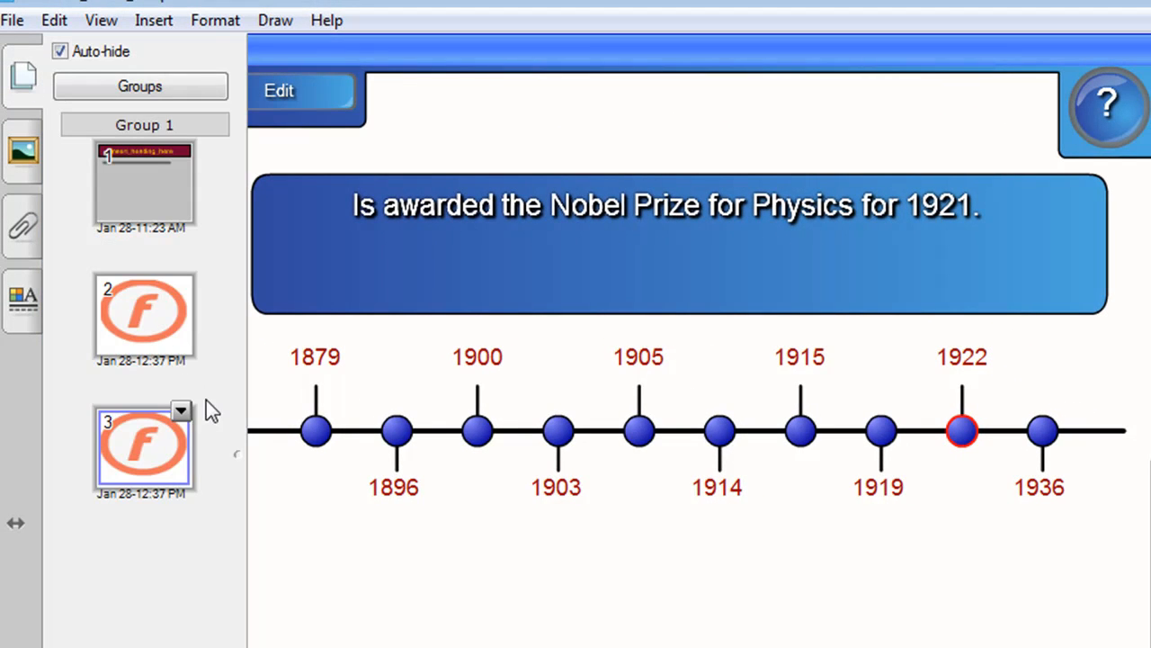
pyautogui.moveTo(225, 397)
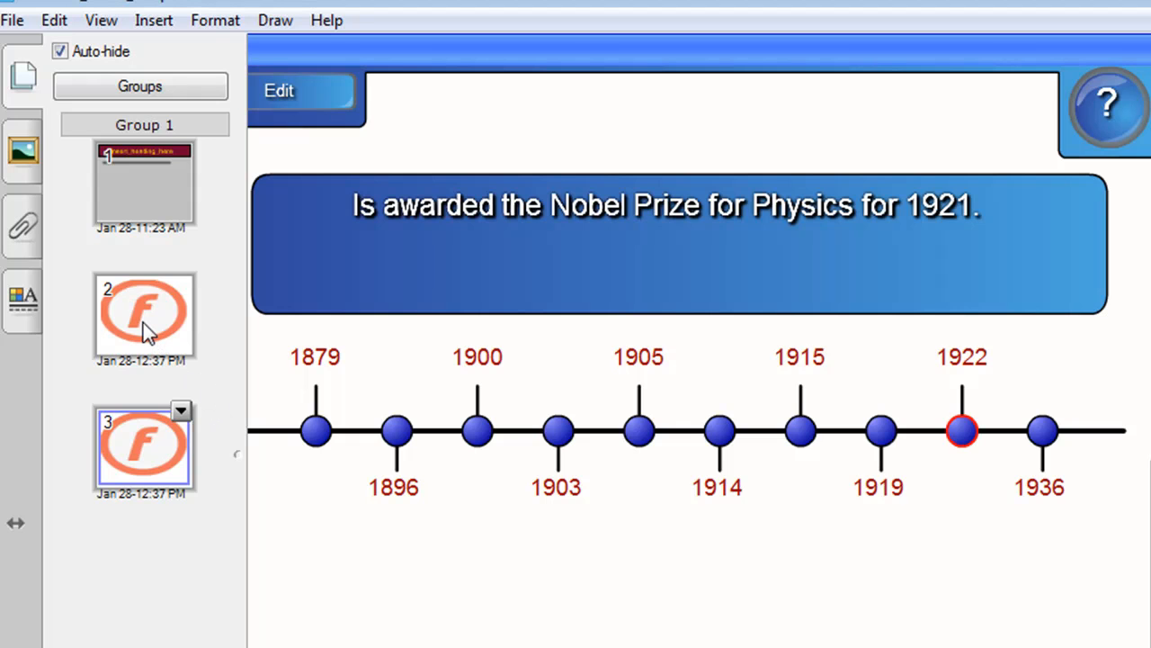
pyautogui.click(144, 315)
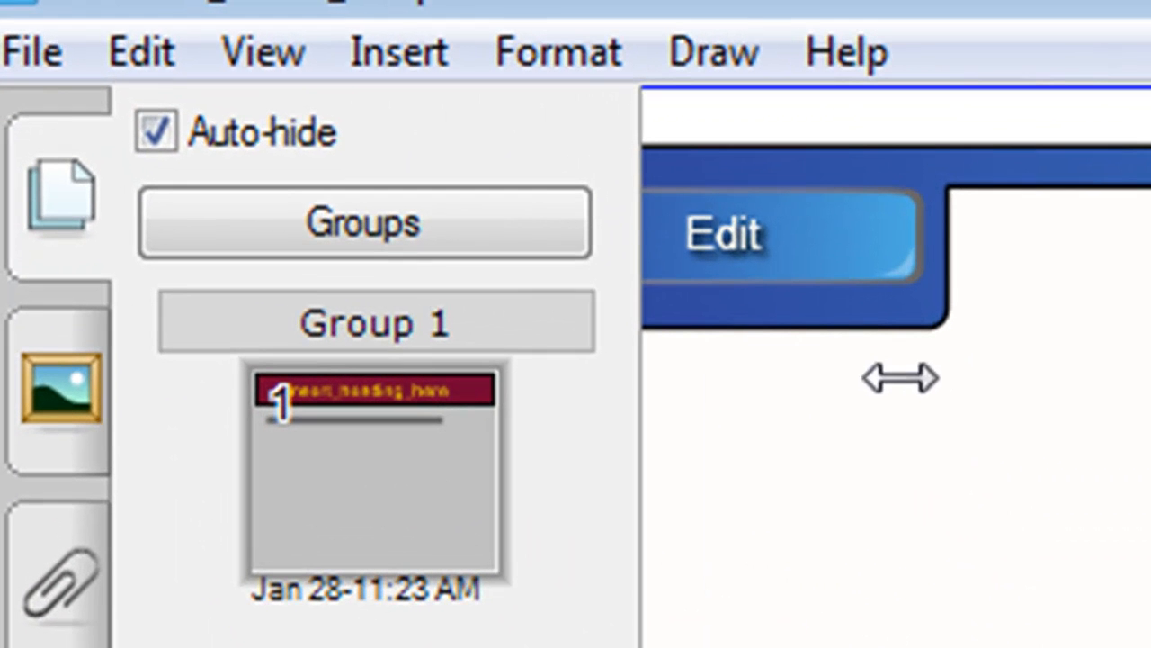
pyautogui.moveTo(818, 261)
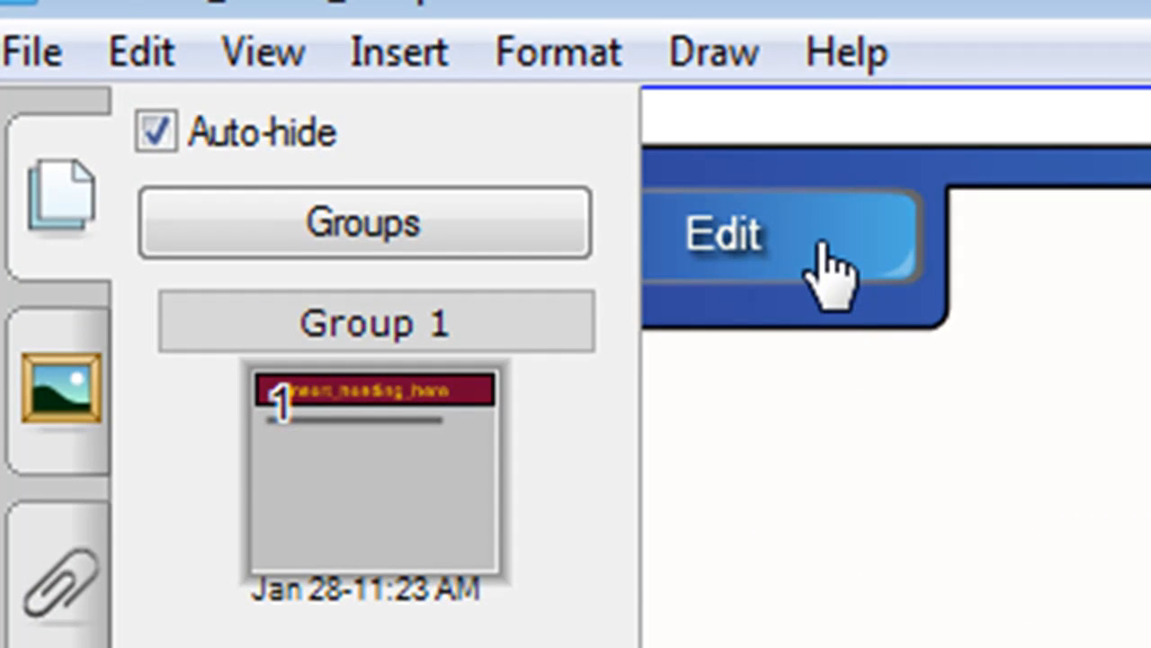
# In the timeline edit form, set Date1 to 1879 and move to its description.
pyautogui.click(791, 234)
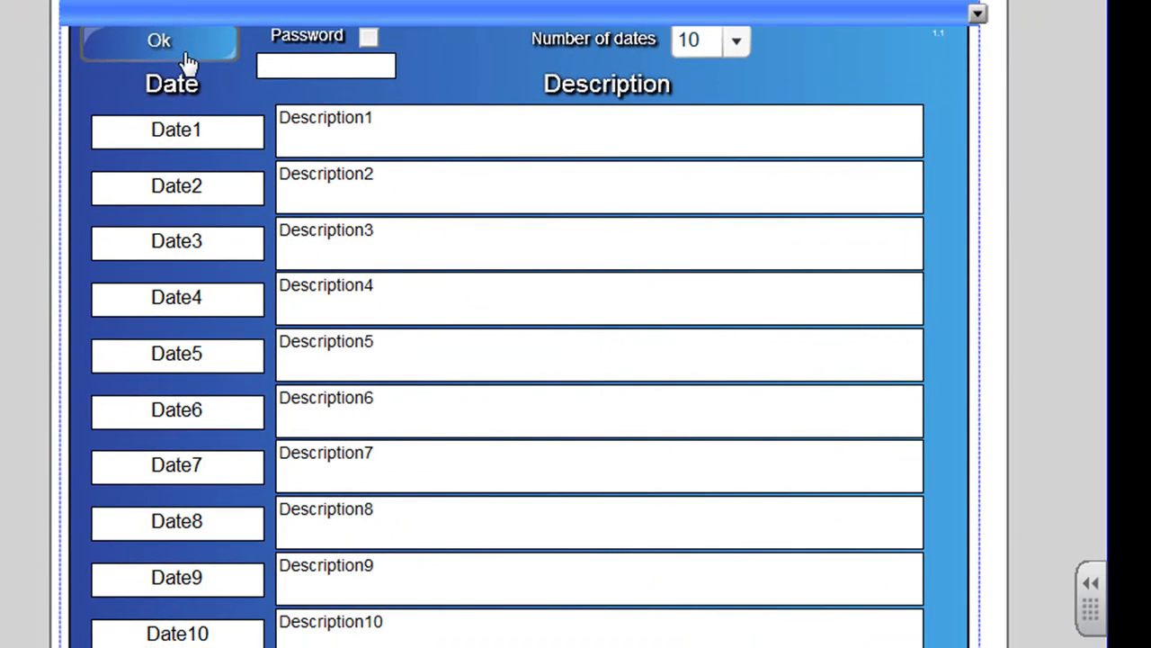
pyautogui.moveTo(190, 144)
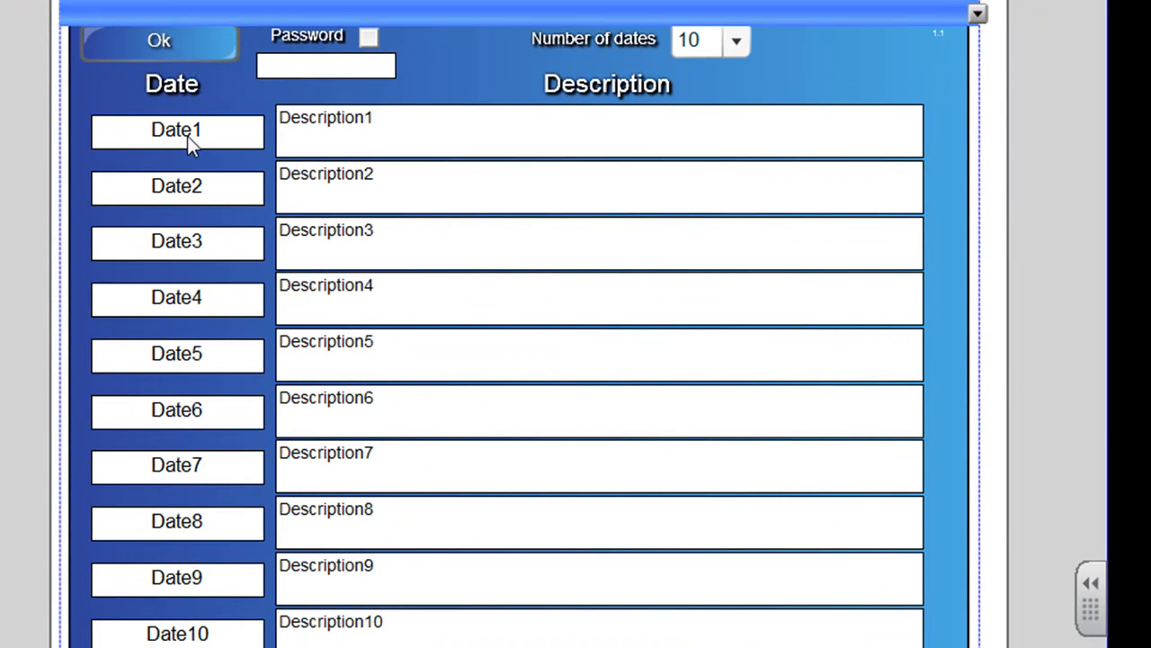
pyautogui.click(176, 130)
pyautogui.write('1879')
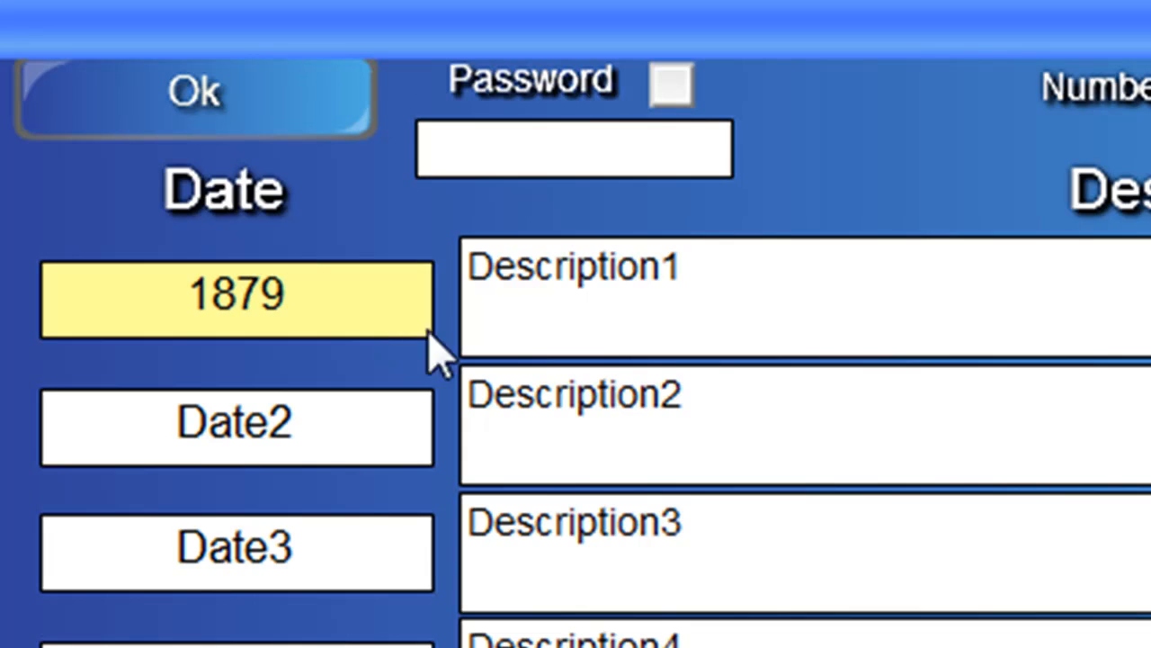
pyautogui.click(576, 296)
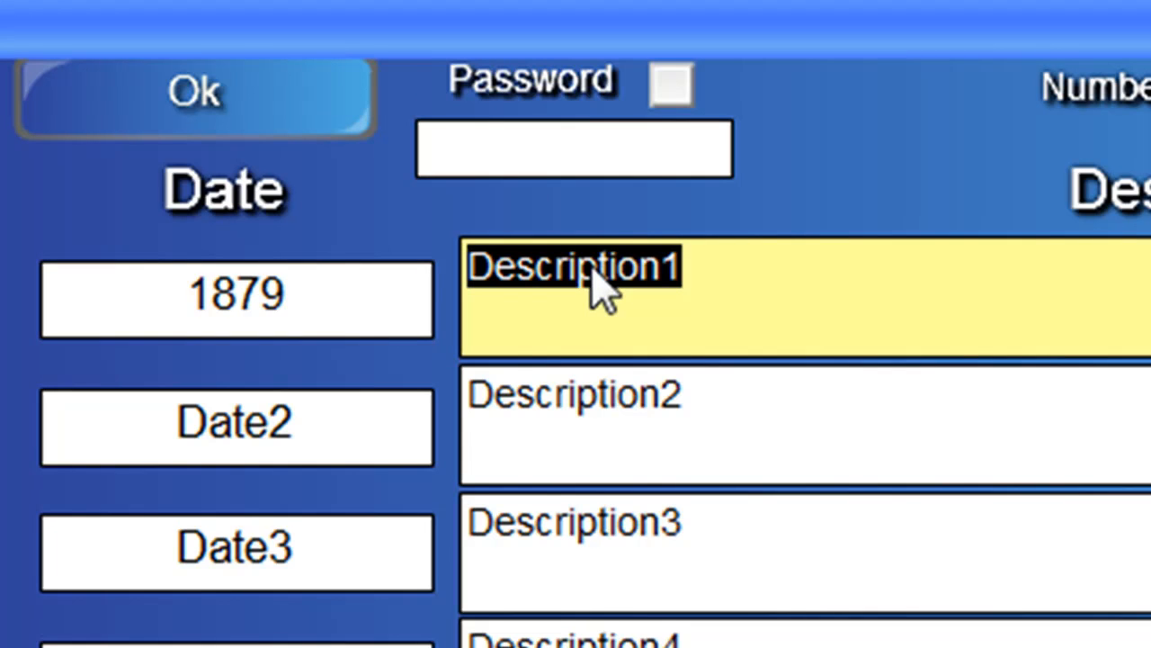
# Enter the first description: "Albert Einstein was born in Germany.".
pyautogui.write('A')
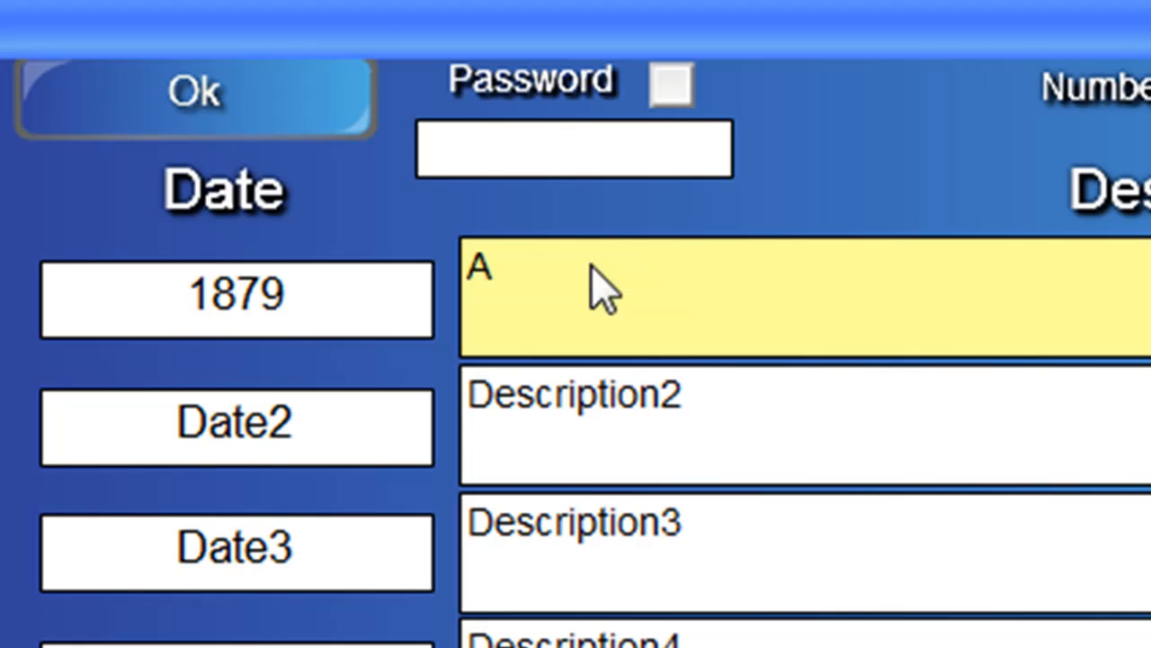
pyautogui.write('lbert Fi')
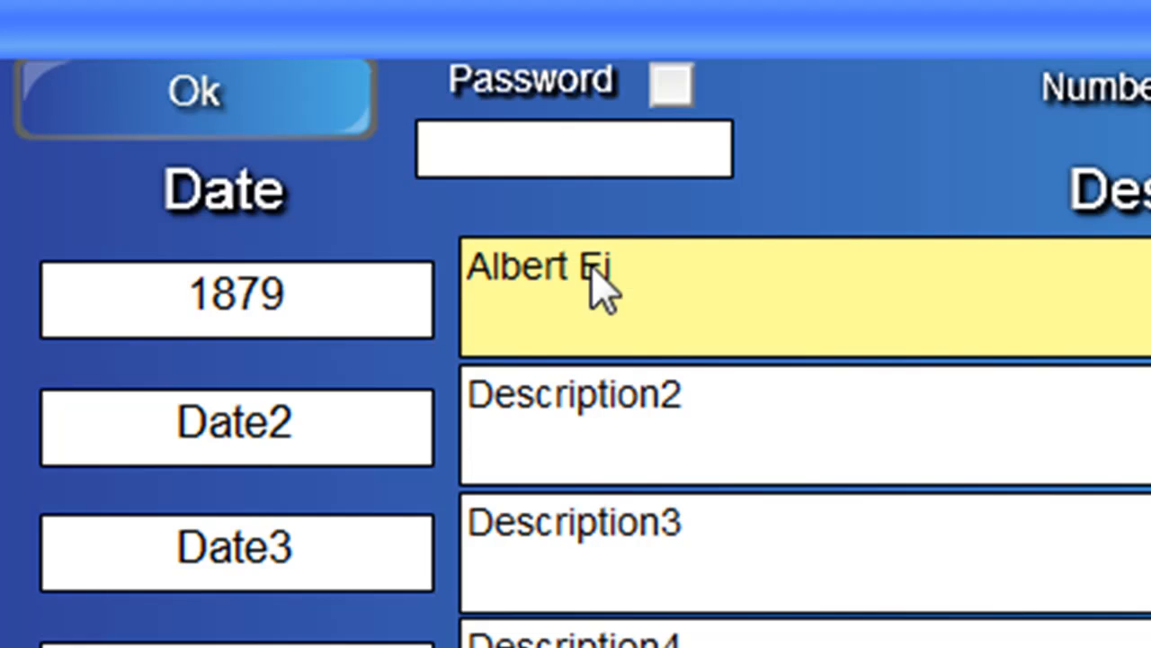
pyautogui.write('nstein was')
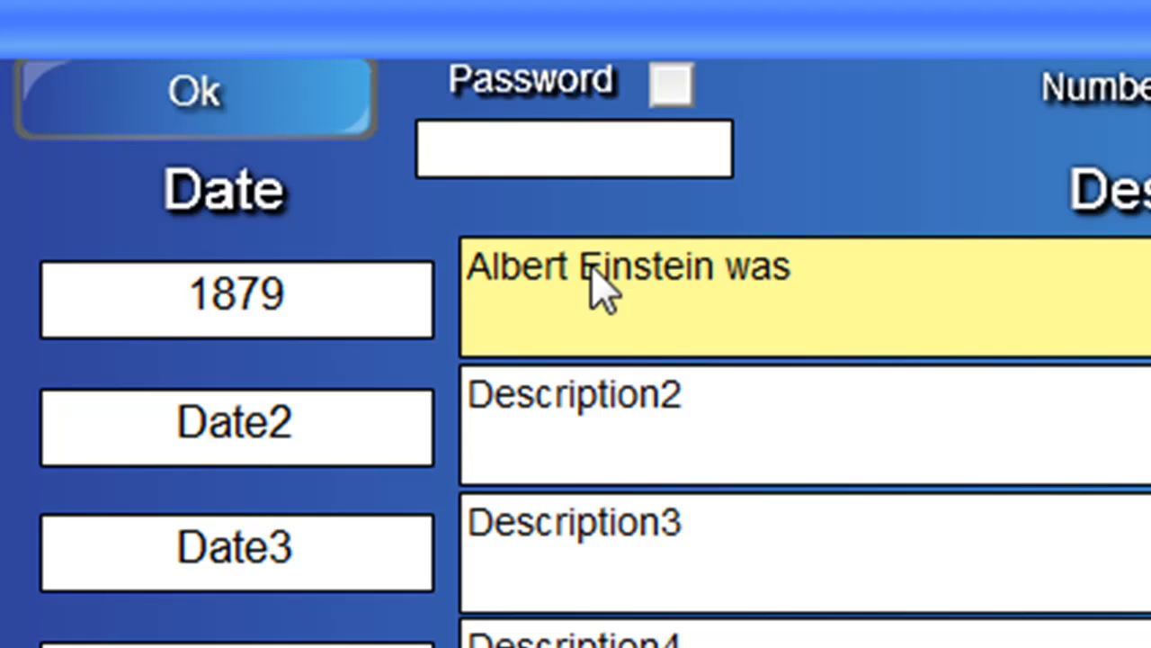
pyautogui.write('born in G')
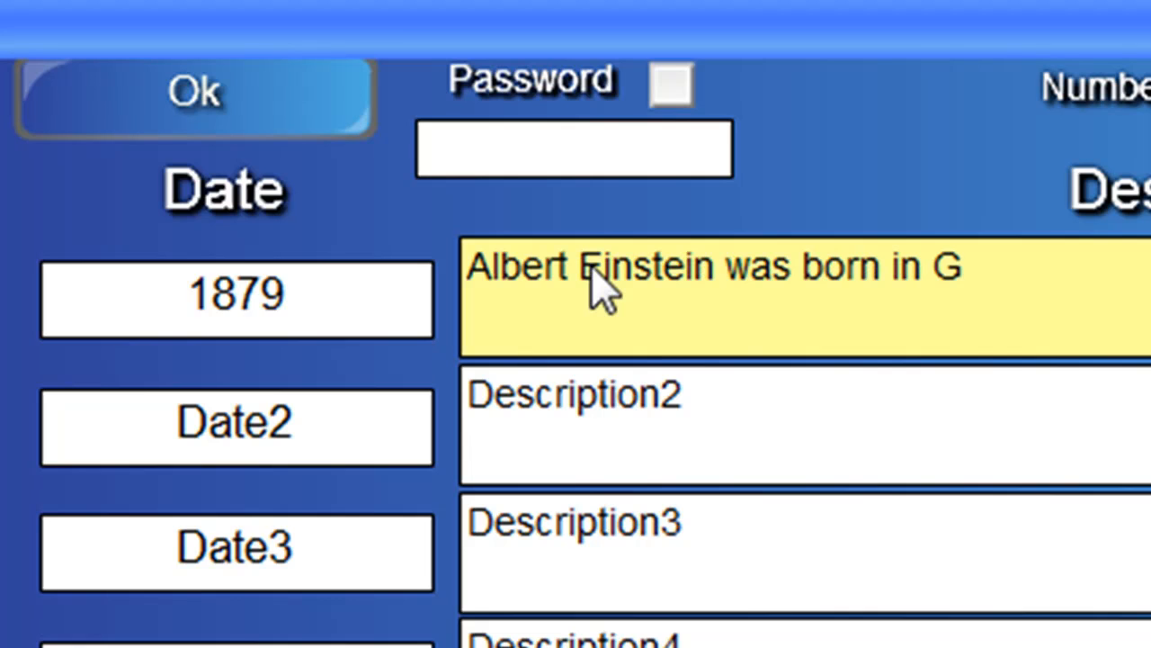
pyautogui.write('ermany.')
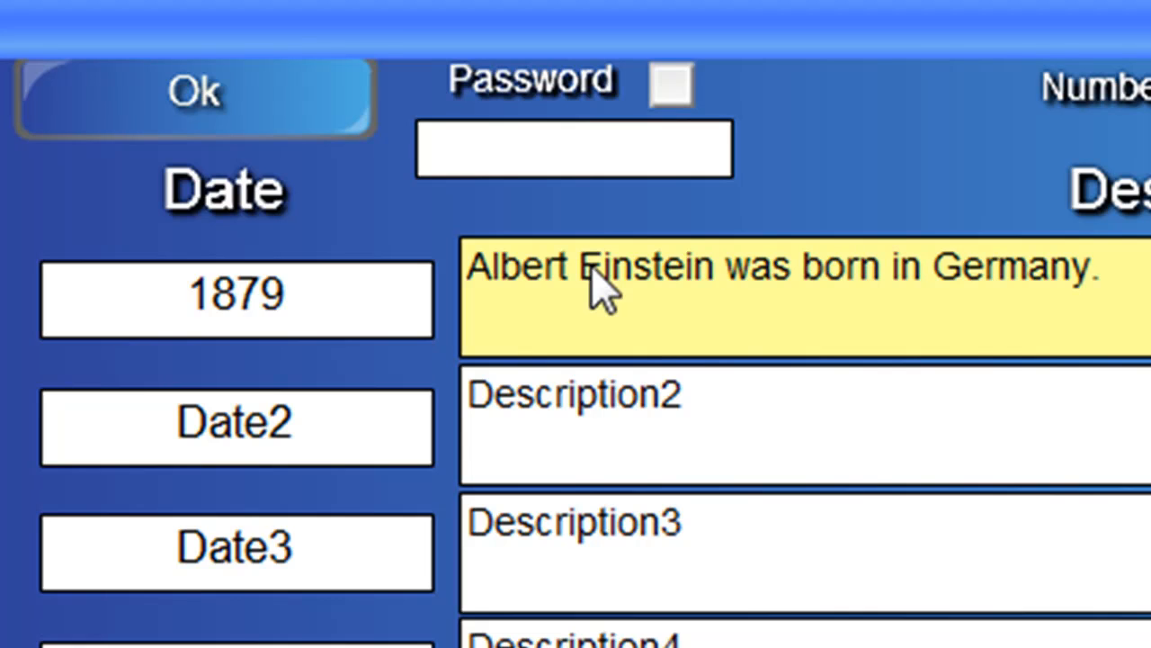
pyautogui.moveTo(827, 441)
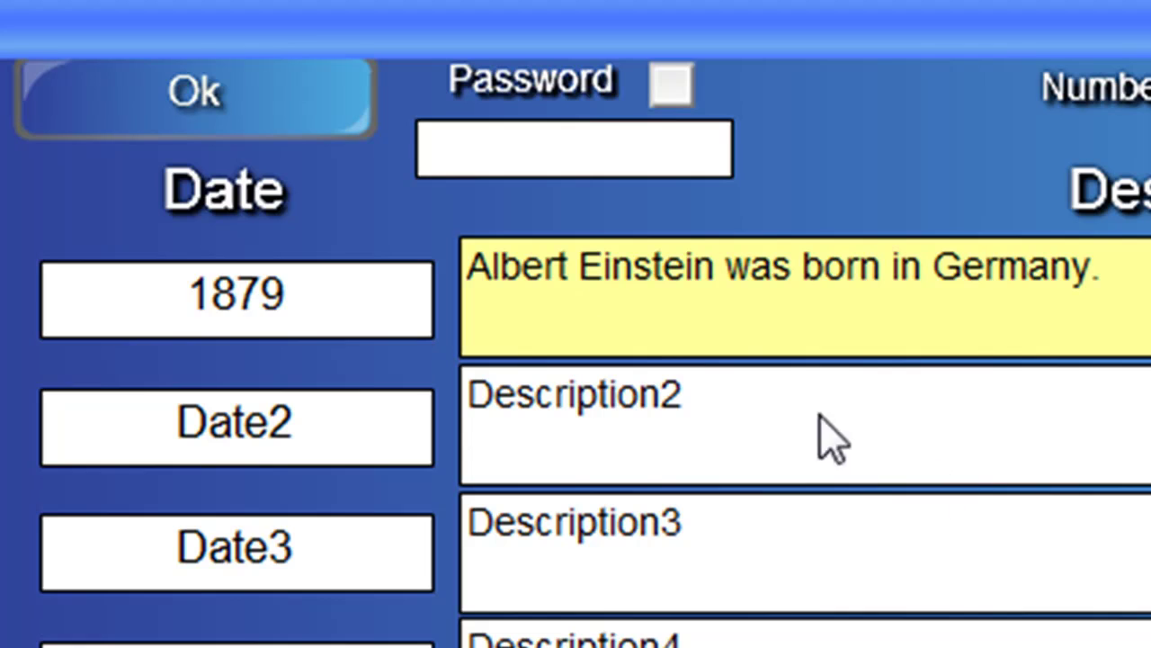
pyautogui.moveTo(783, 468)
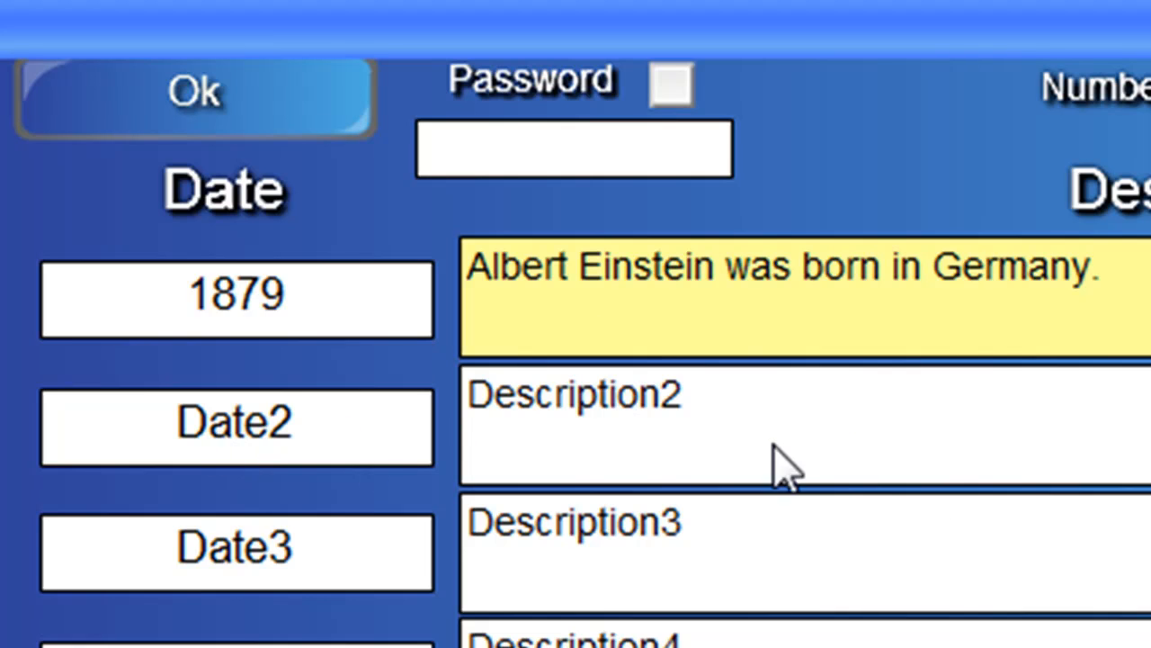
pyautogui.moveTo(521, 611)
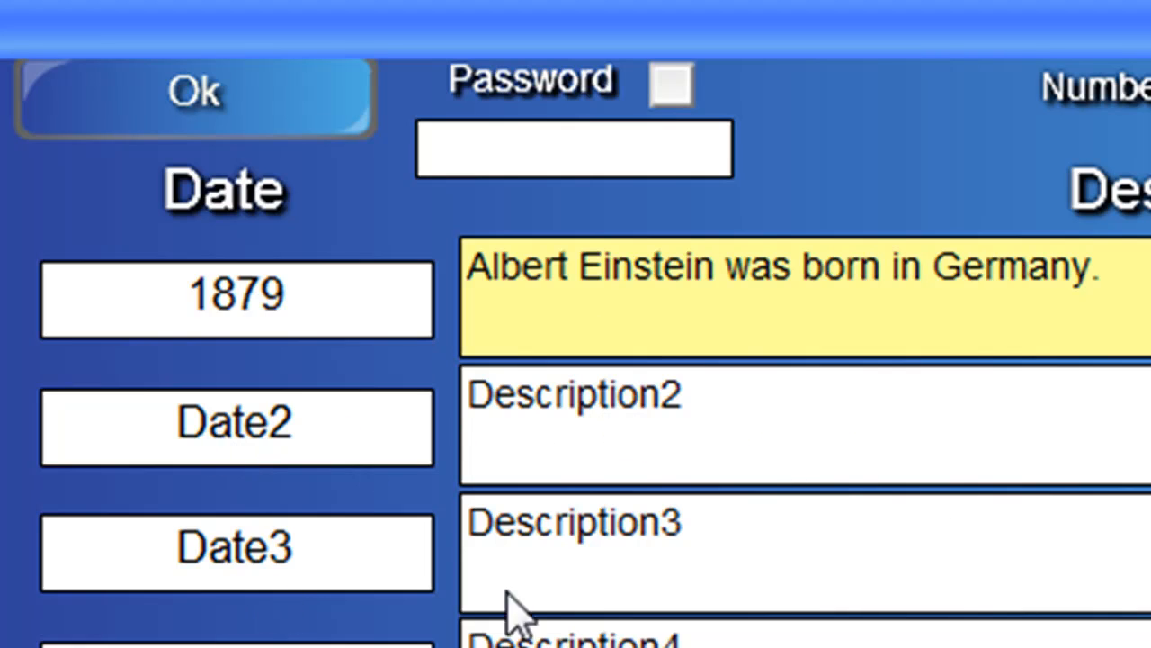
pyautogui.moveTo(620, 303)
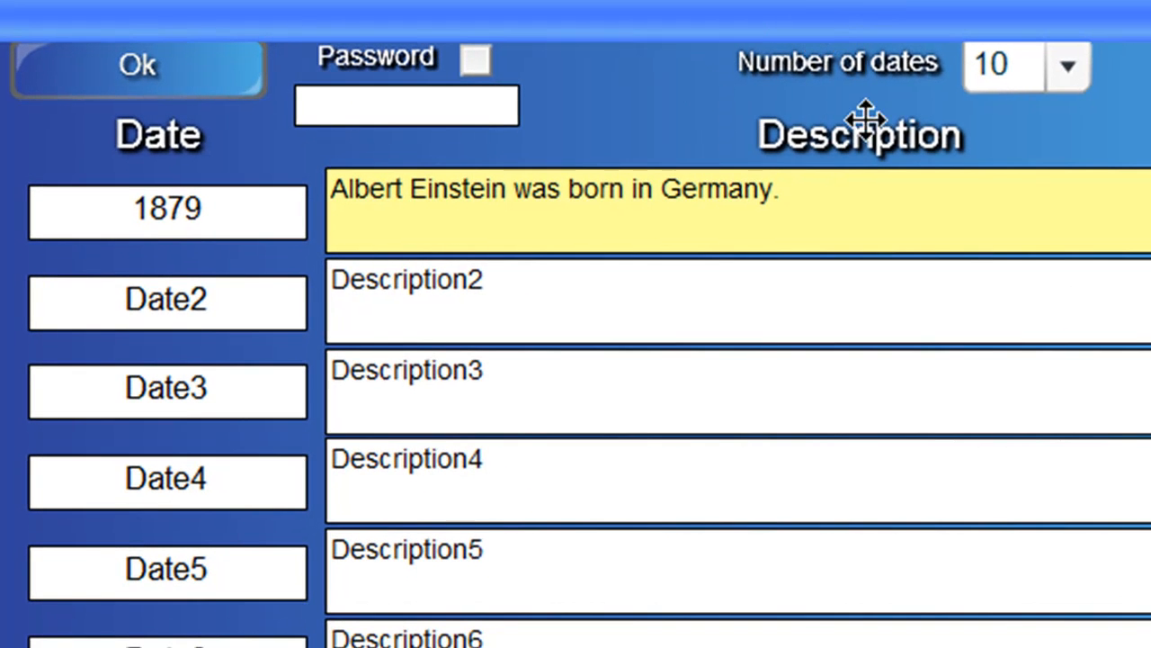
pyautogui.moveTo(1069, 68)
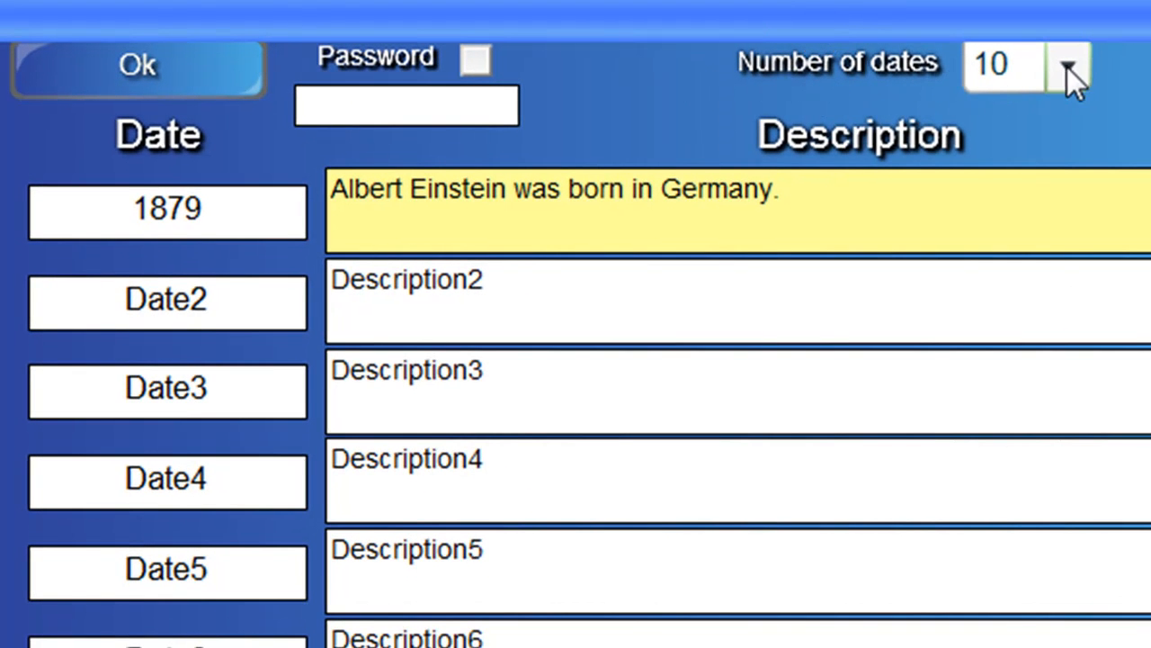
# Set the Number of dates to 4.
pyautogui.click(1068, 65)
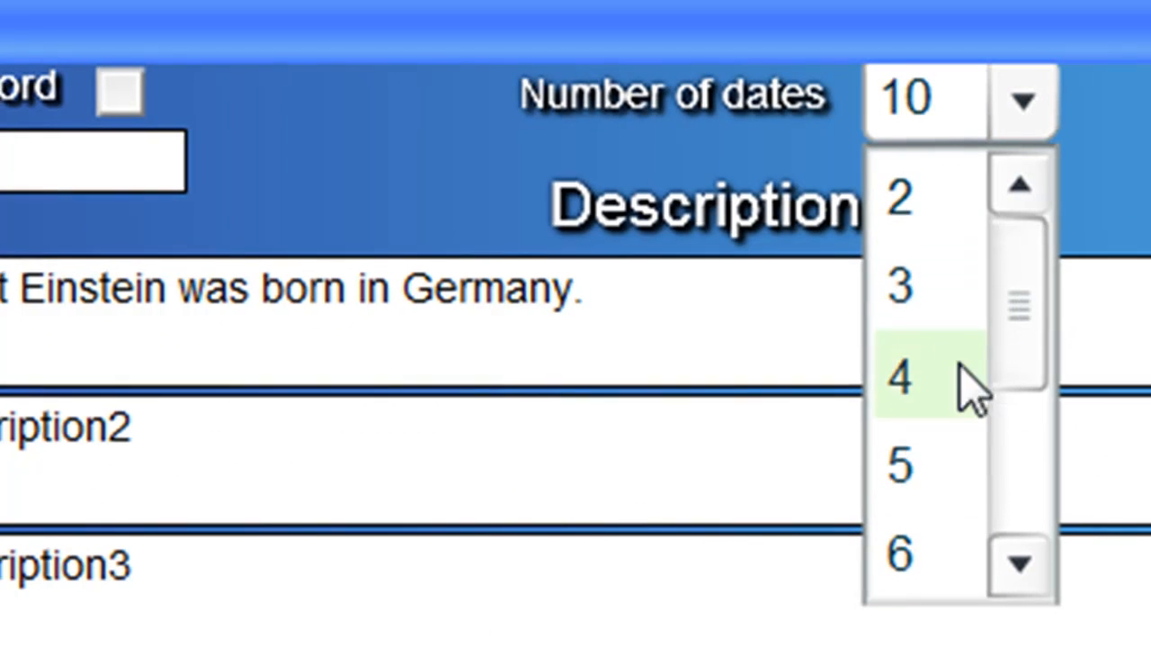
pyautogui.click(898, 376)
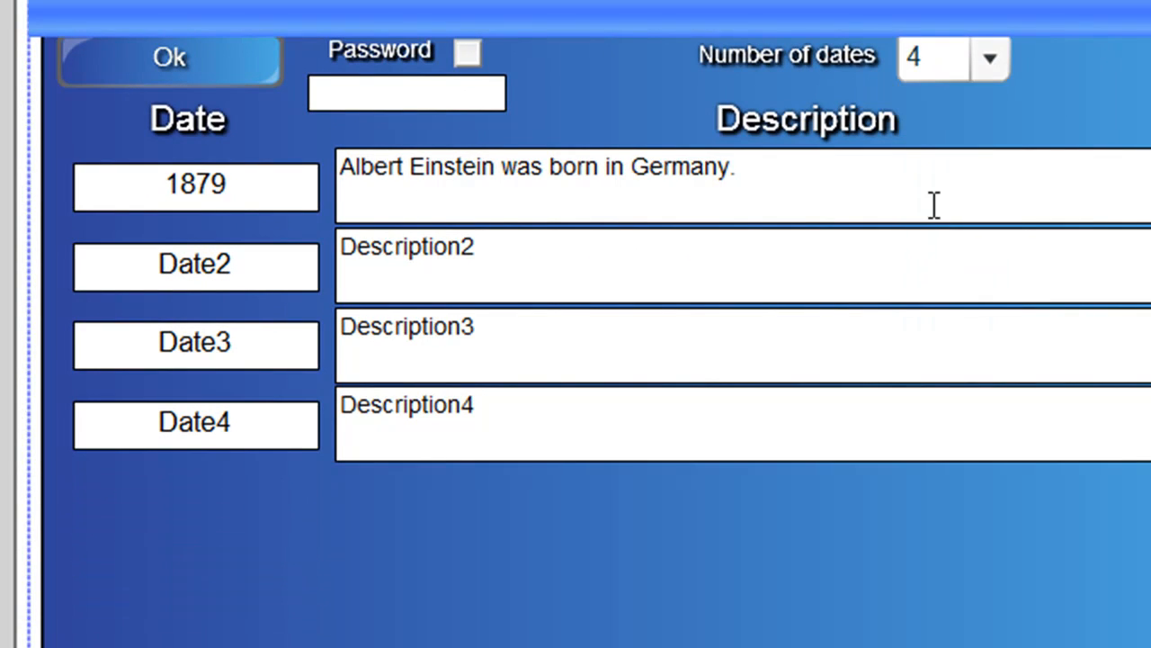
pyautogui.moveTo(800, 256)
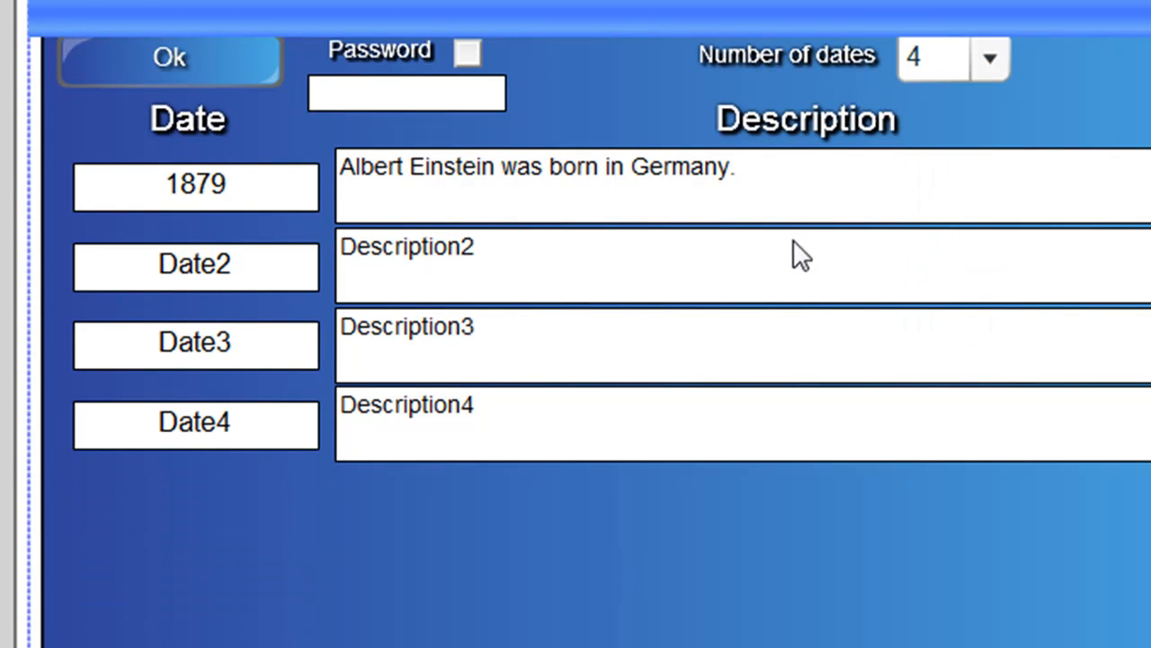
pyautogui.moveTo(624, 248)
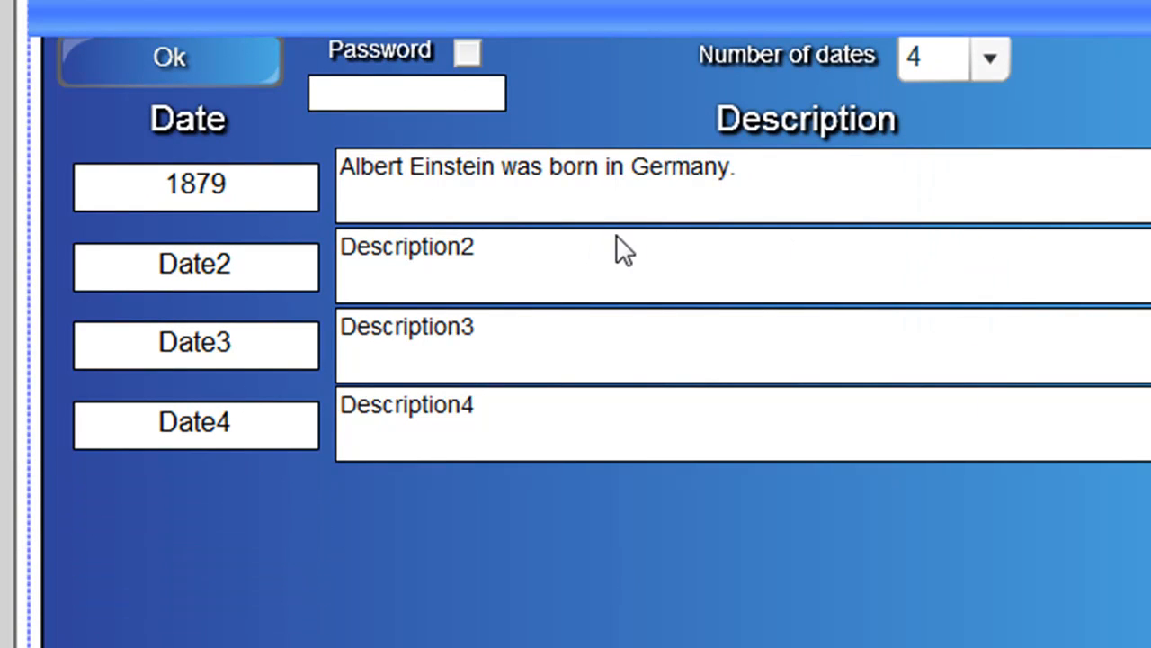
pyautogui.moveTo(97, 340)
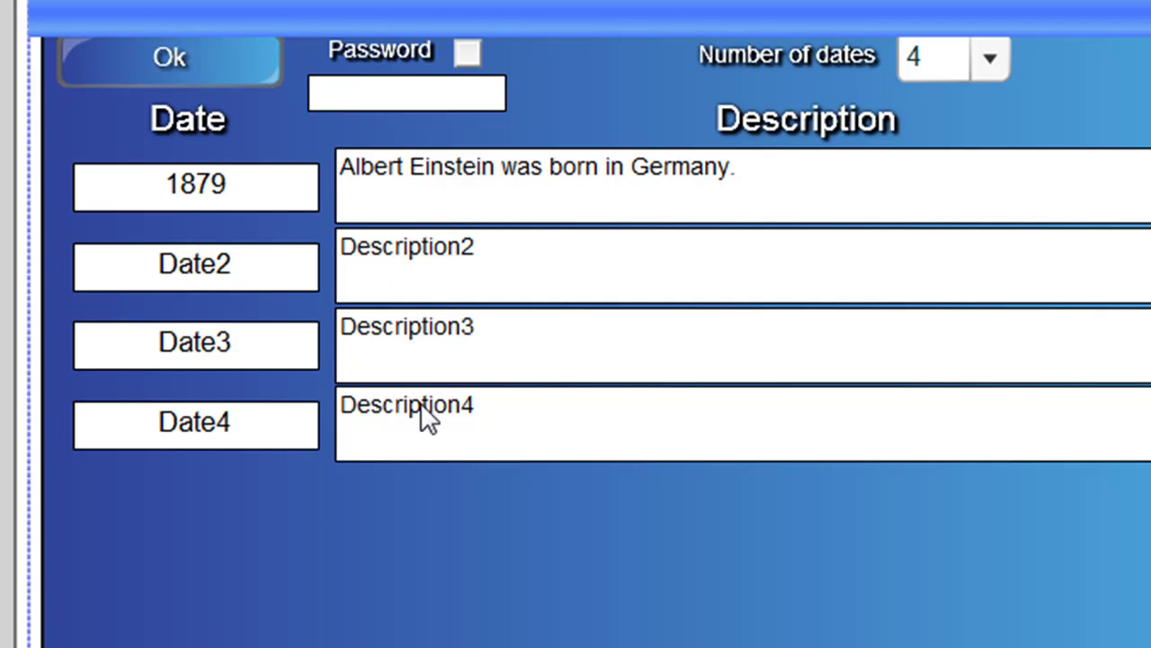
pyautogui.moveTo(493, 371)
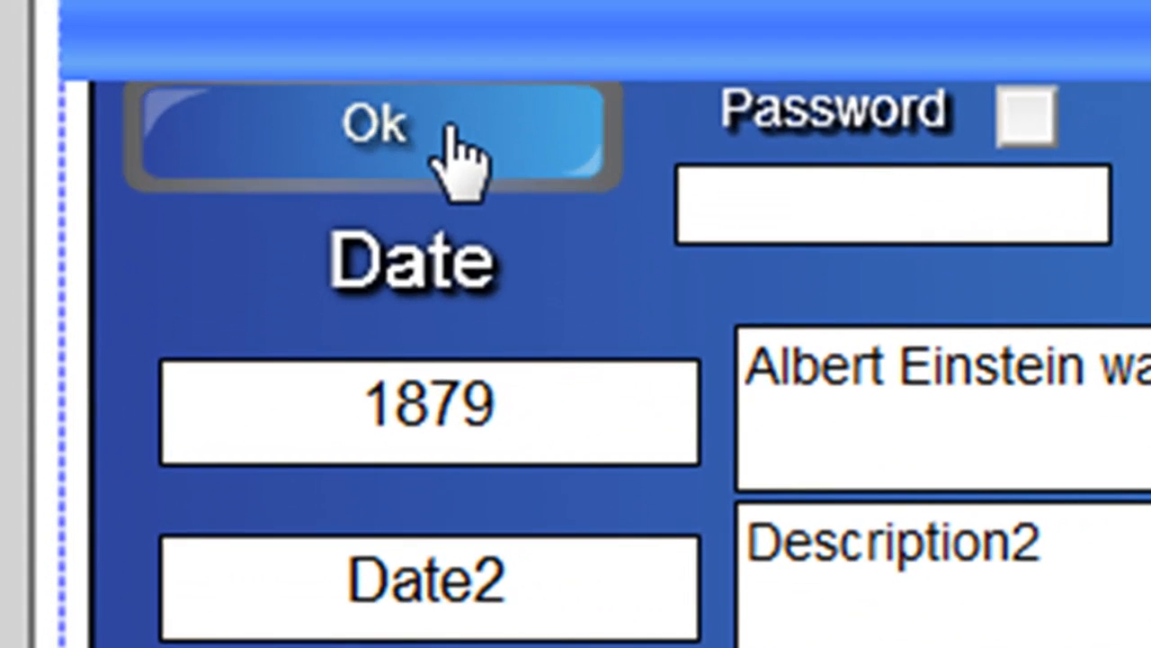
# Confirm with Ok to show the four-point timeline and reveal the 1879 entry.
pyautogui.click(374, 126)
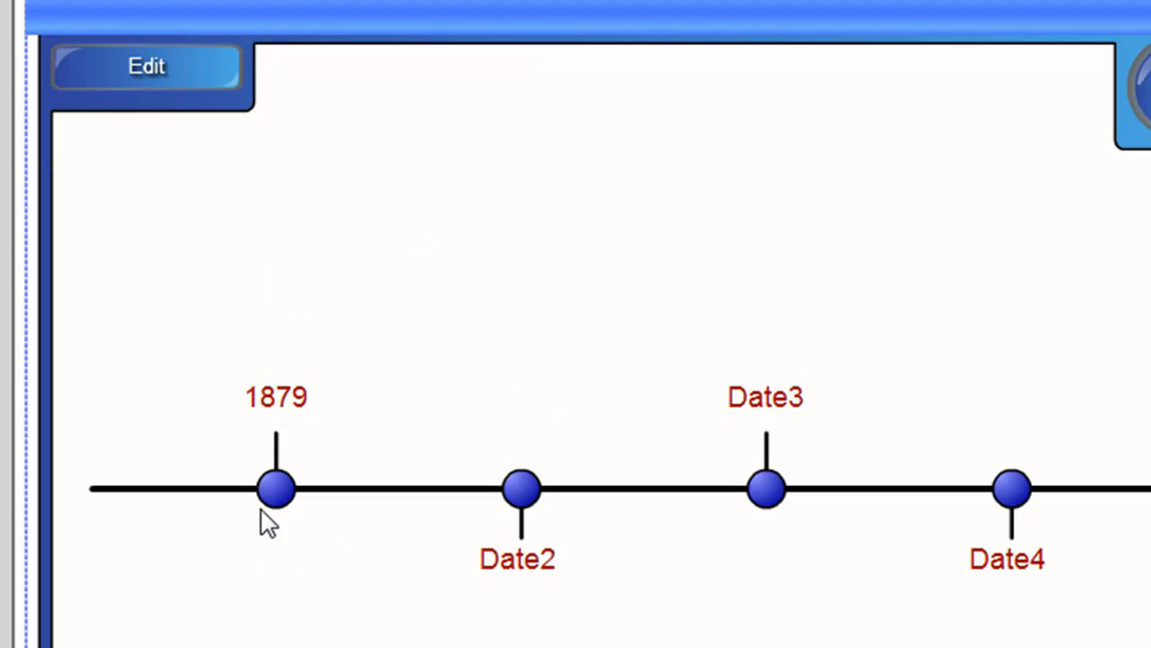
pyautogui.click(274, 490)
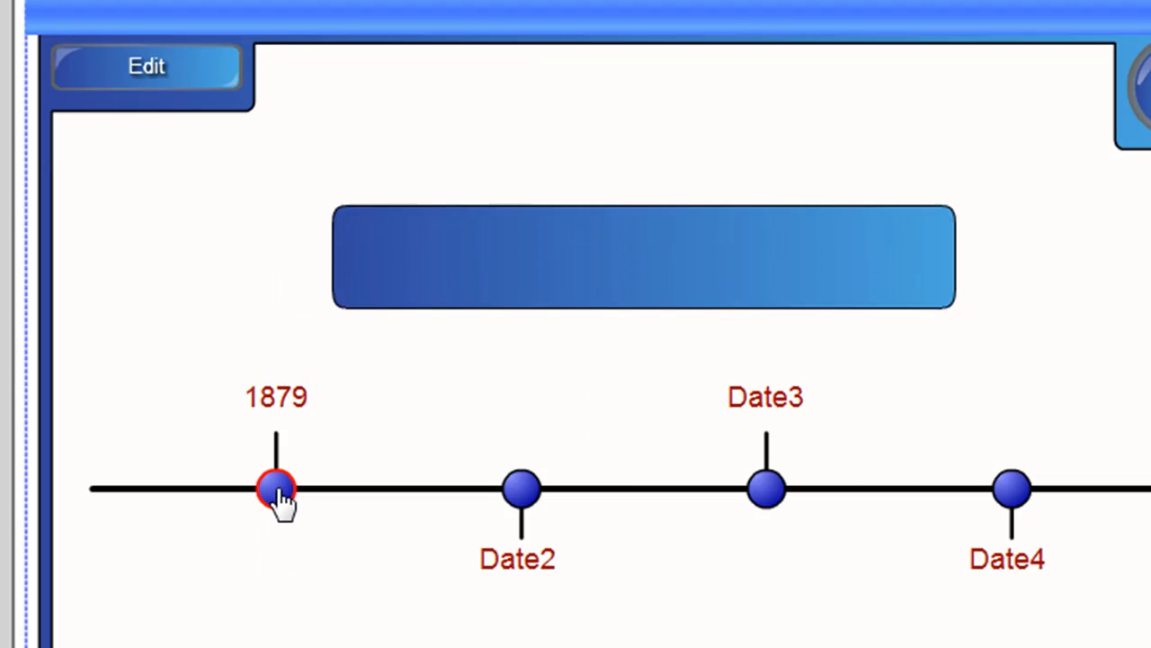
pyautogui.click(273, 489)
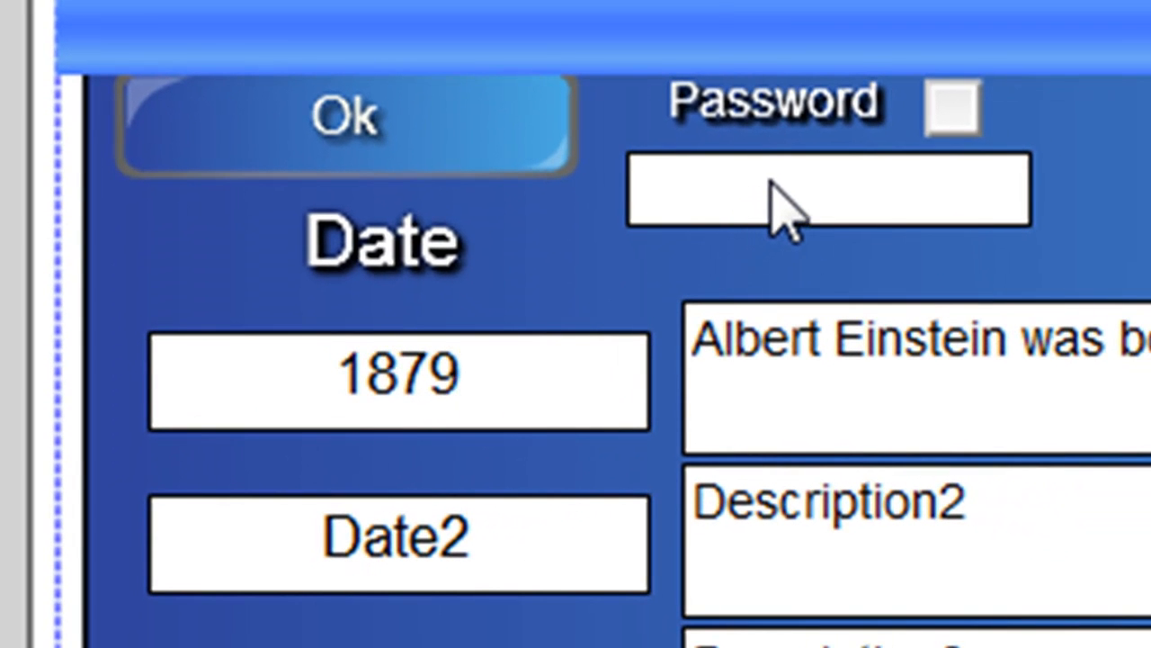
# Set an edit password, confirm with Ok, and reopen Edit to get the password prompt.
pyautogui.click(826, 189)
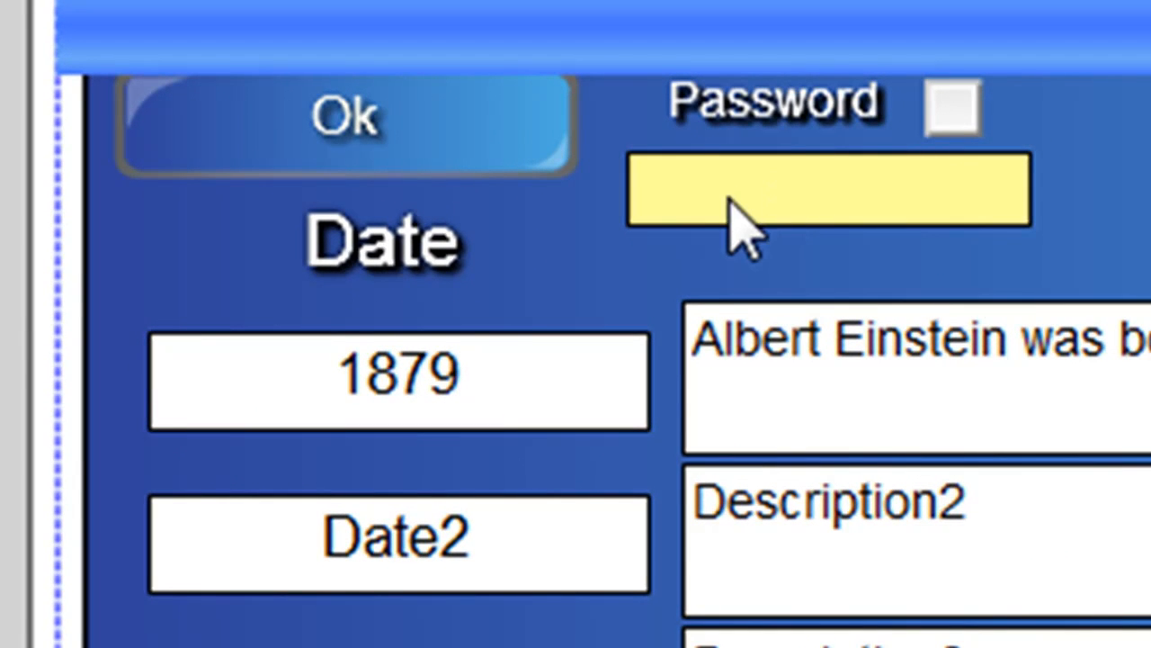
pyautogui.write('*******')
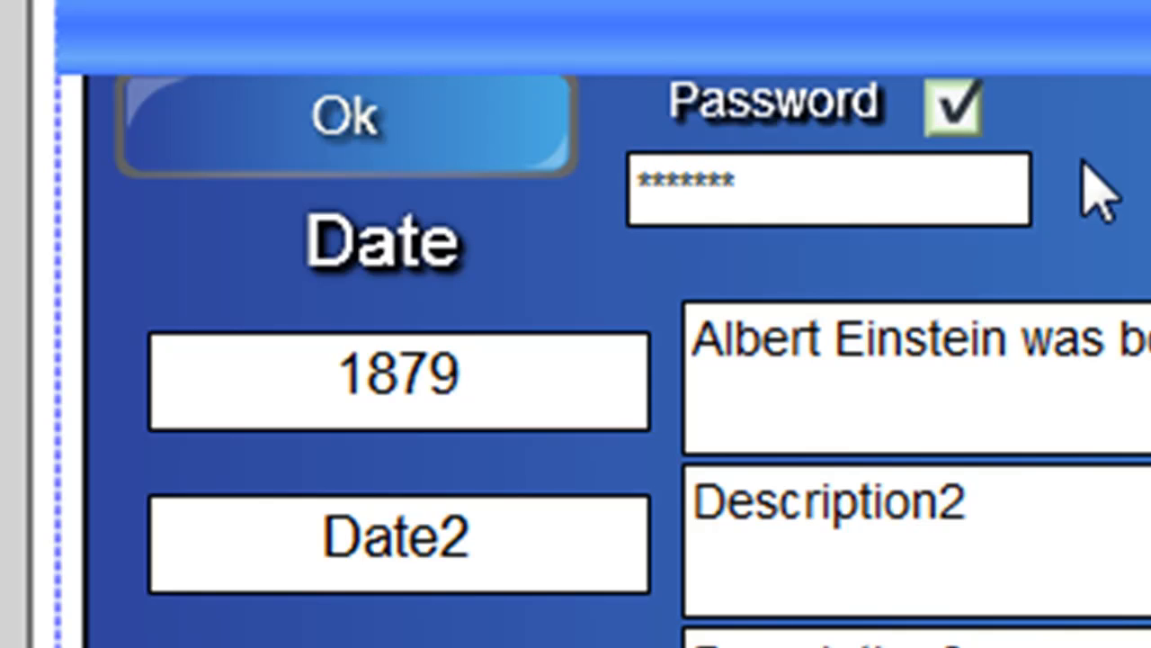
pyautogui.click(346, 117)
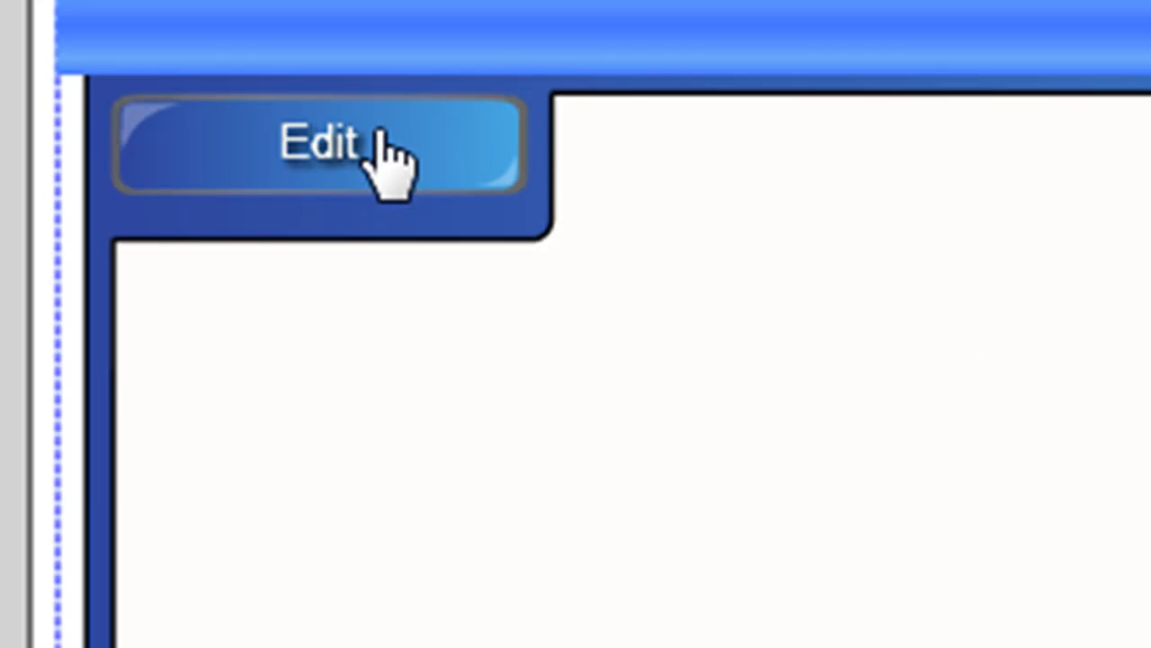
pyautogui.moveTo(435, 180)
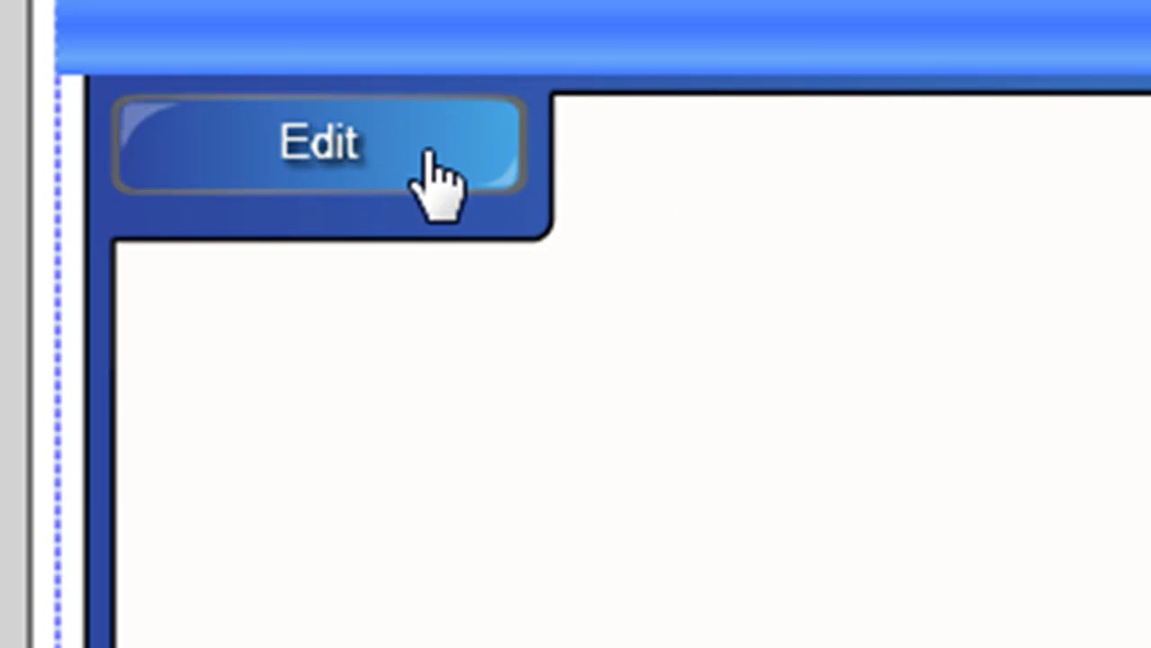
pyautogui.click(321, 144)
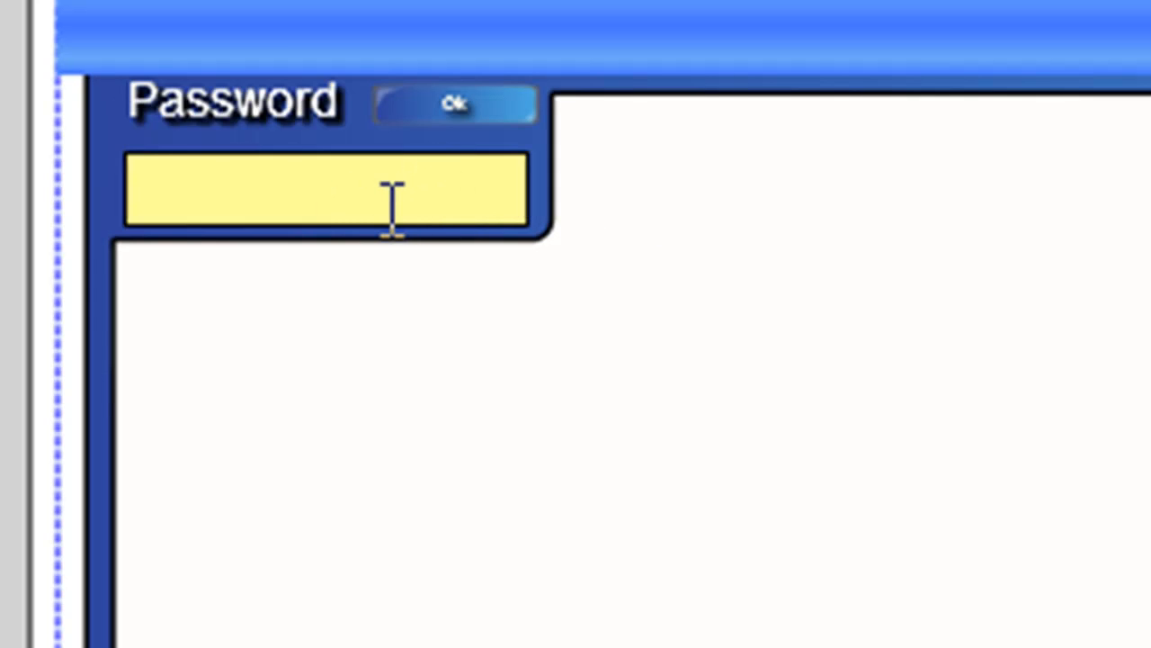